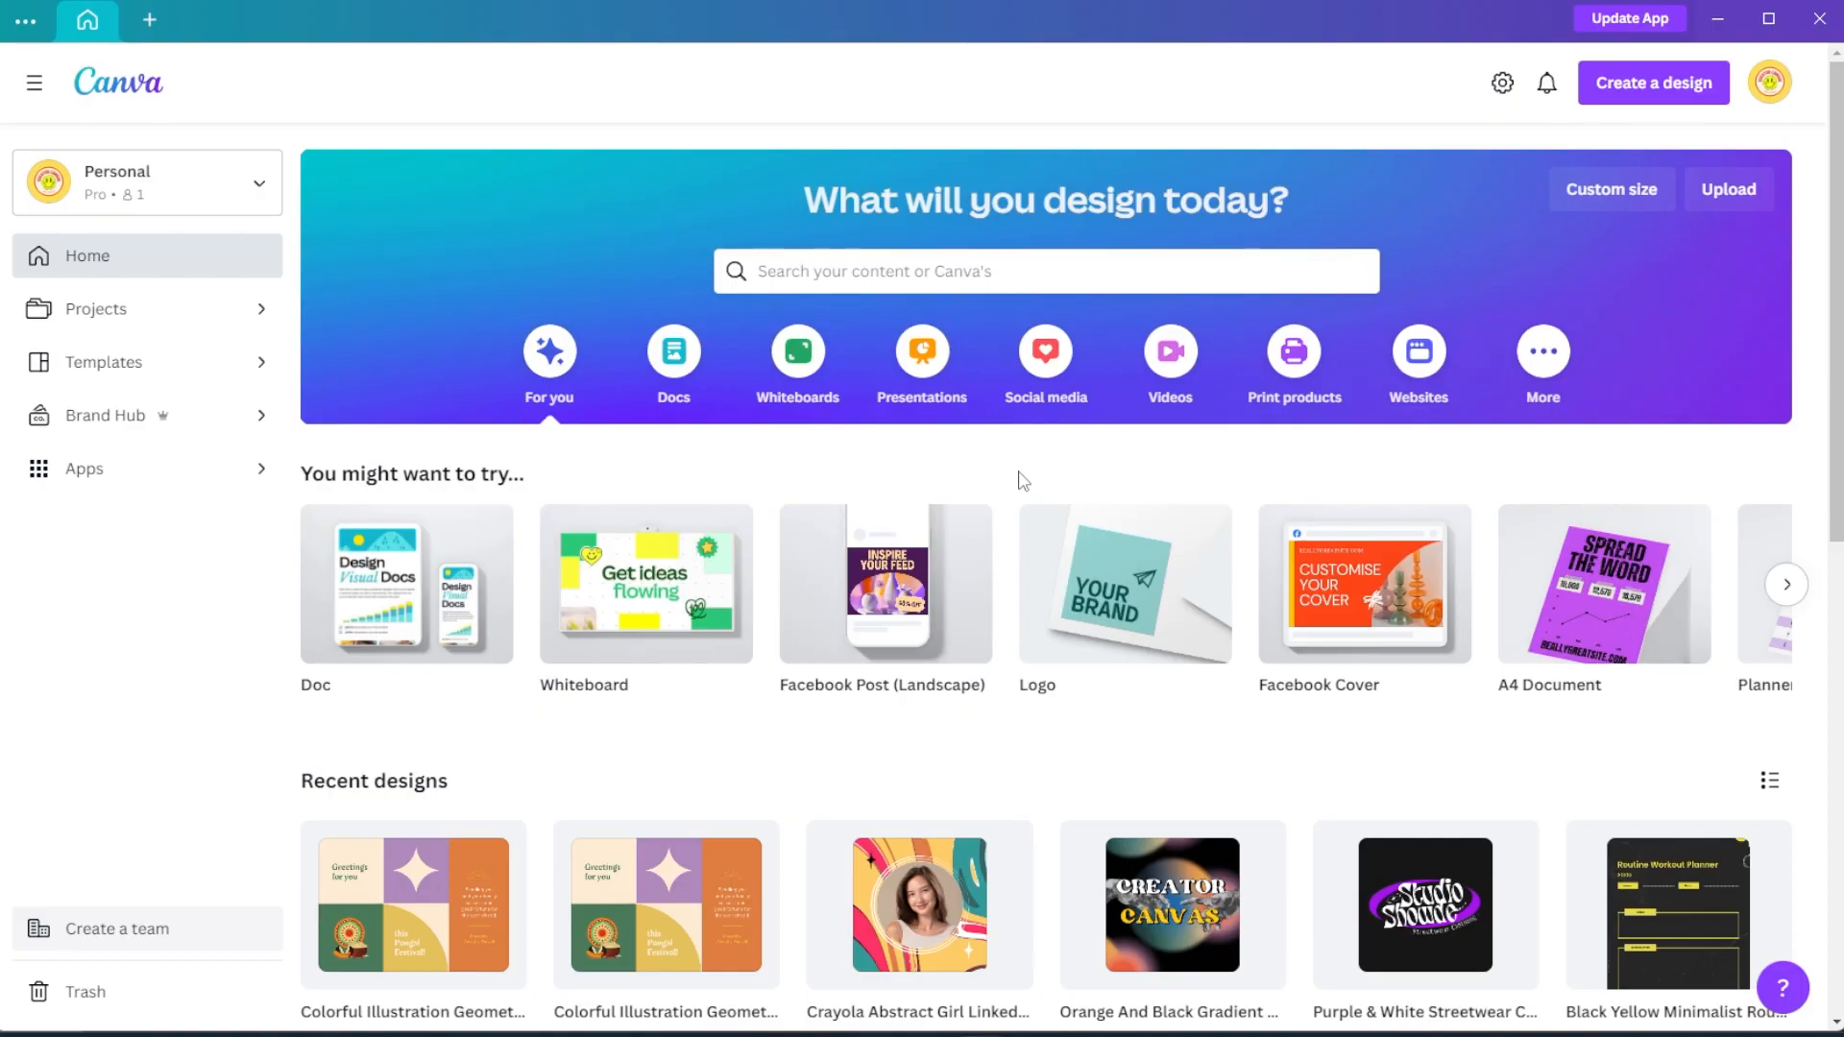
Search Canva for 'video collage' templates and scroll through the results.
type("video collage")
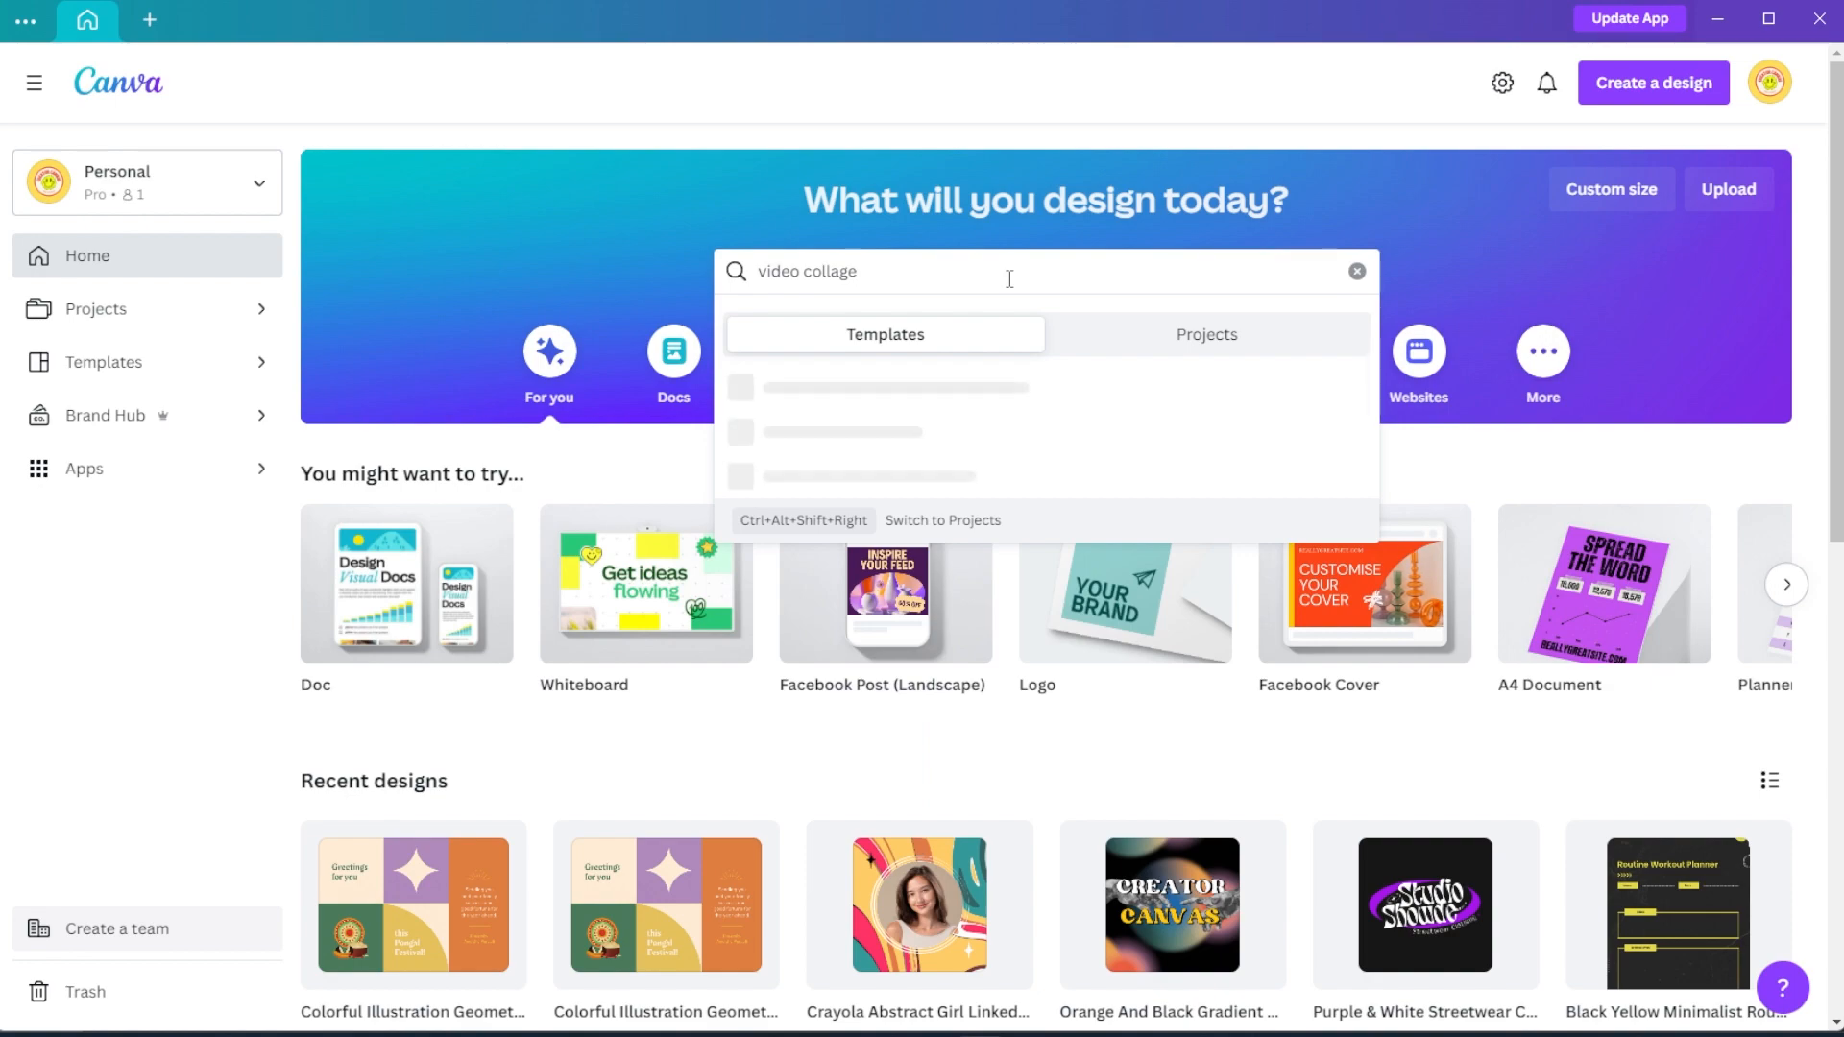
key("Enter")
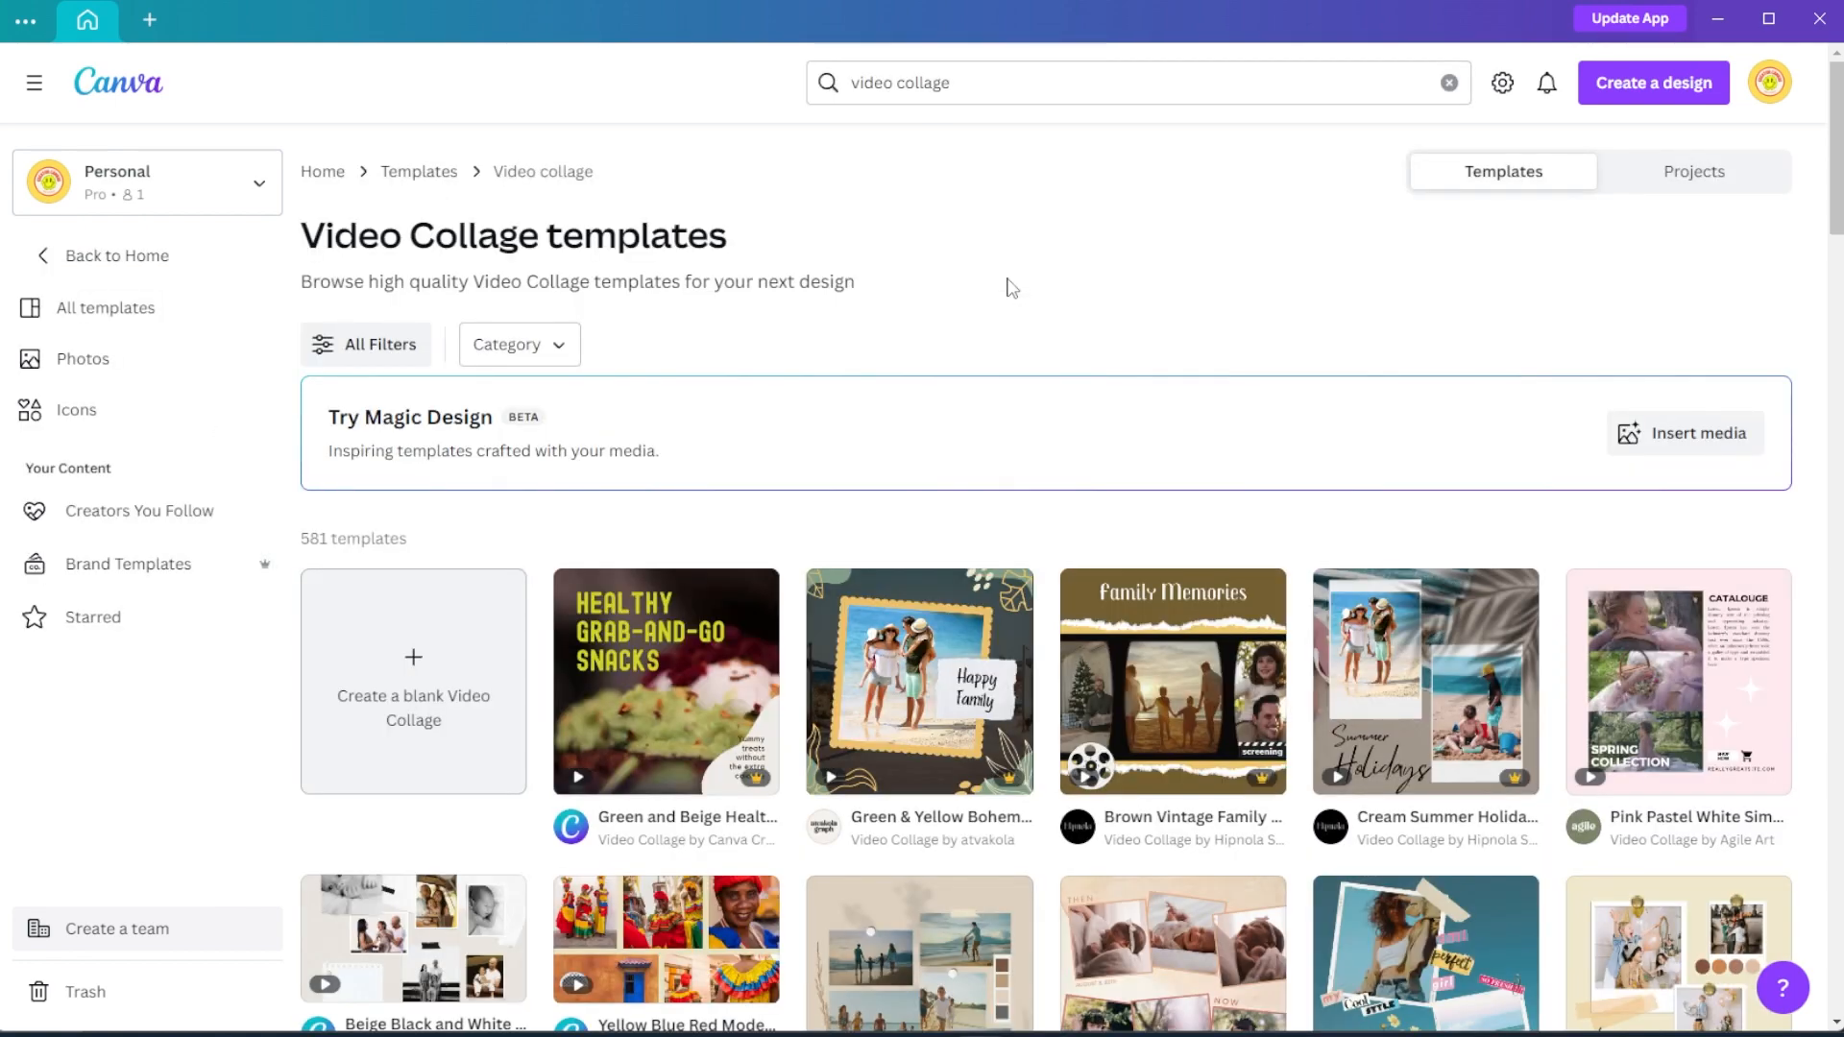
scroll("down", 3)
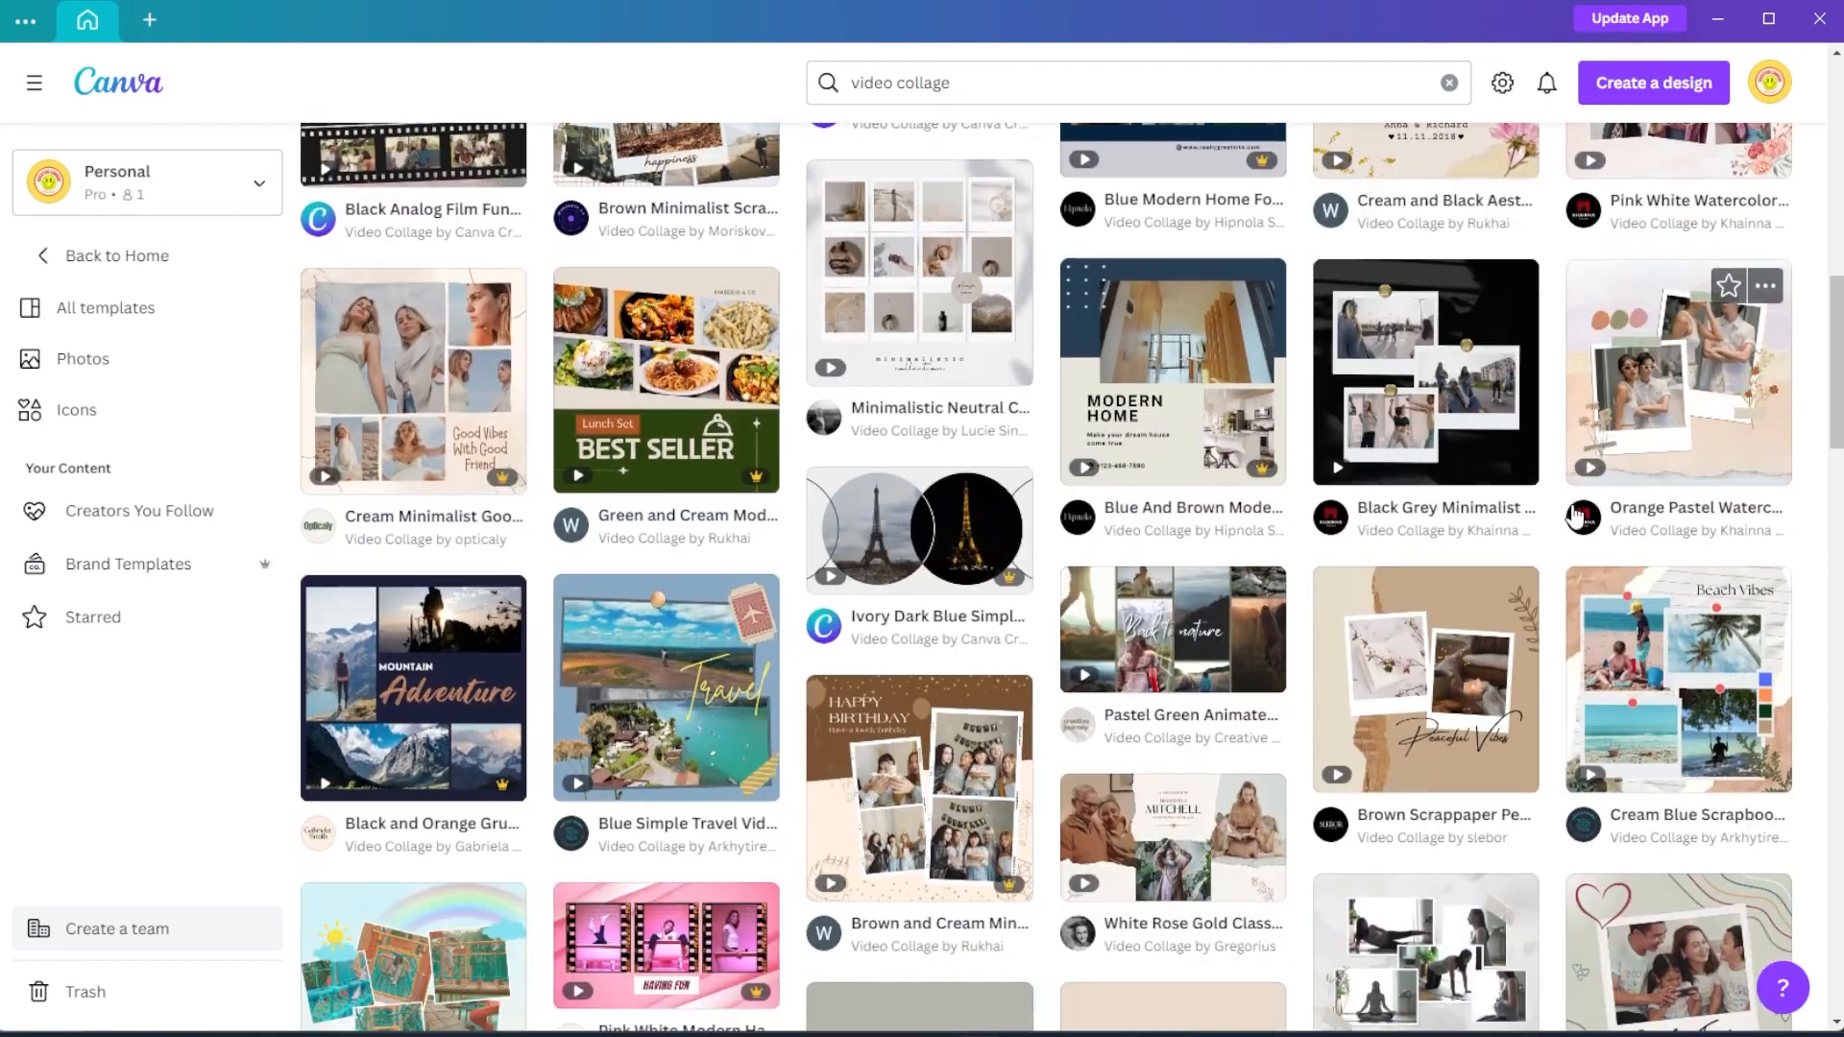
scroll("down", 3)
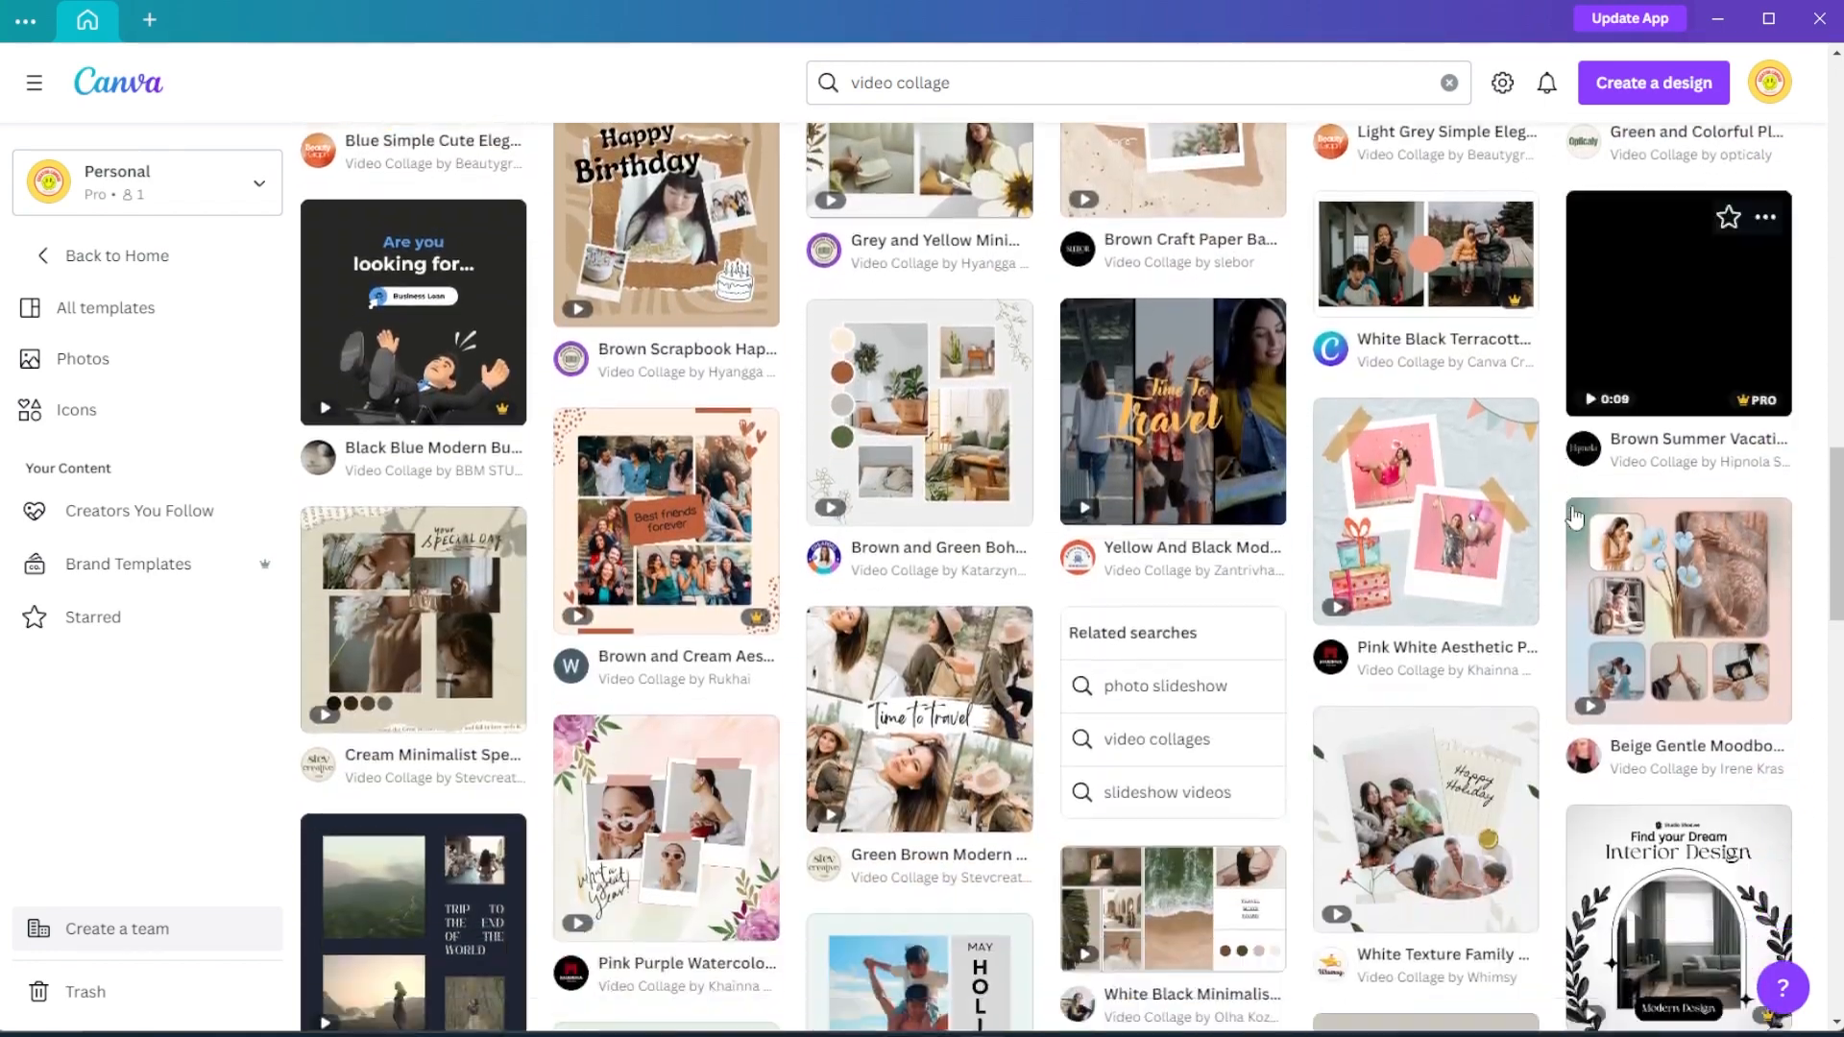
scroll("down", 3)
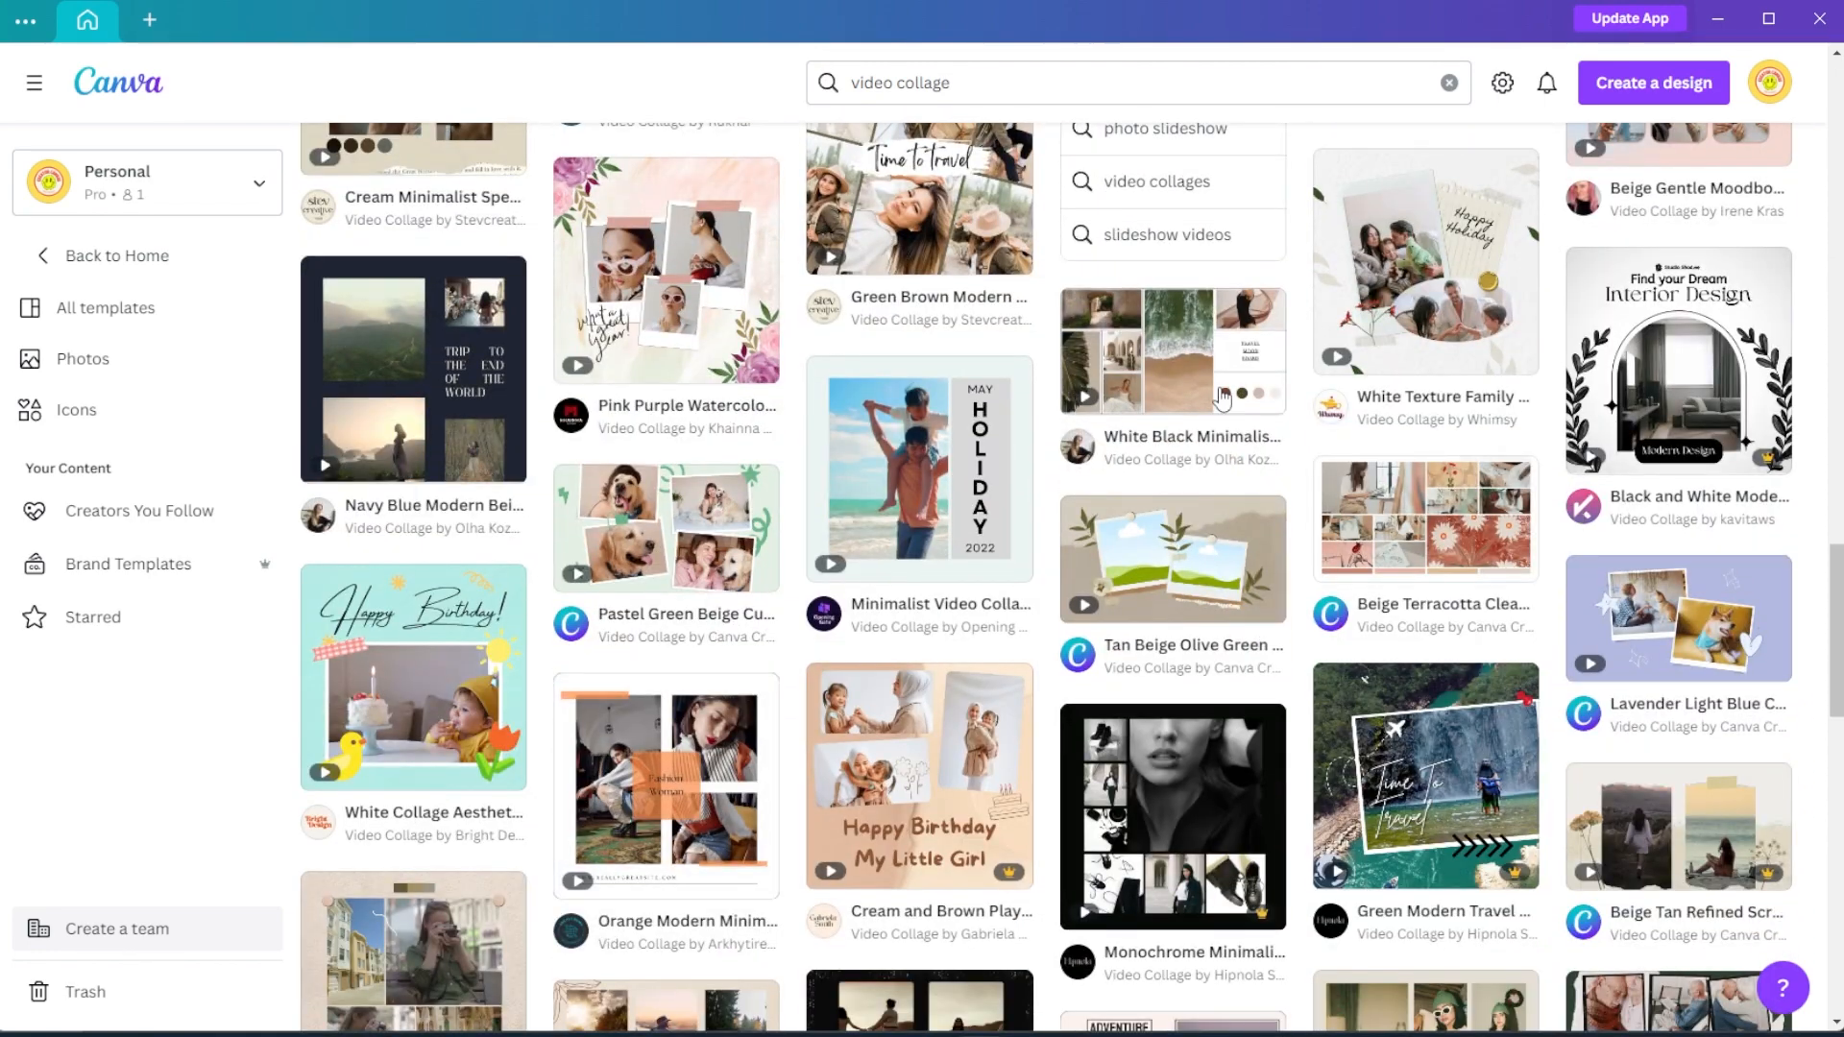
left_click(148, 21)
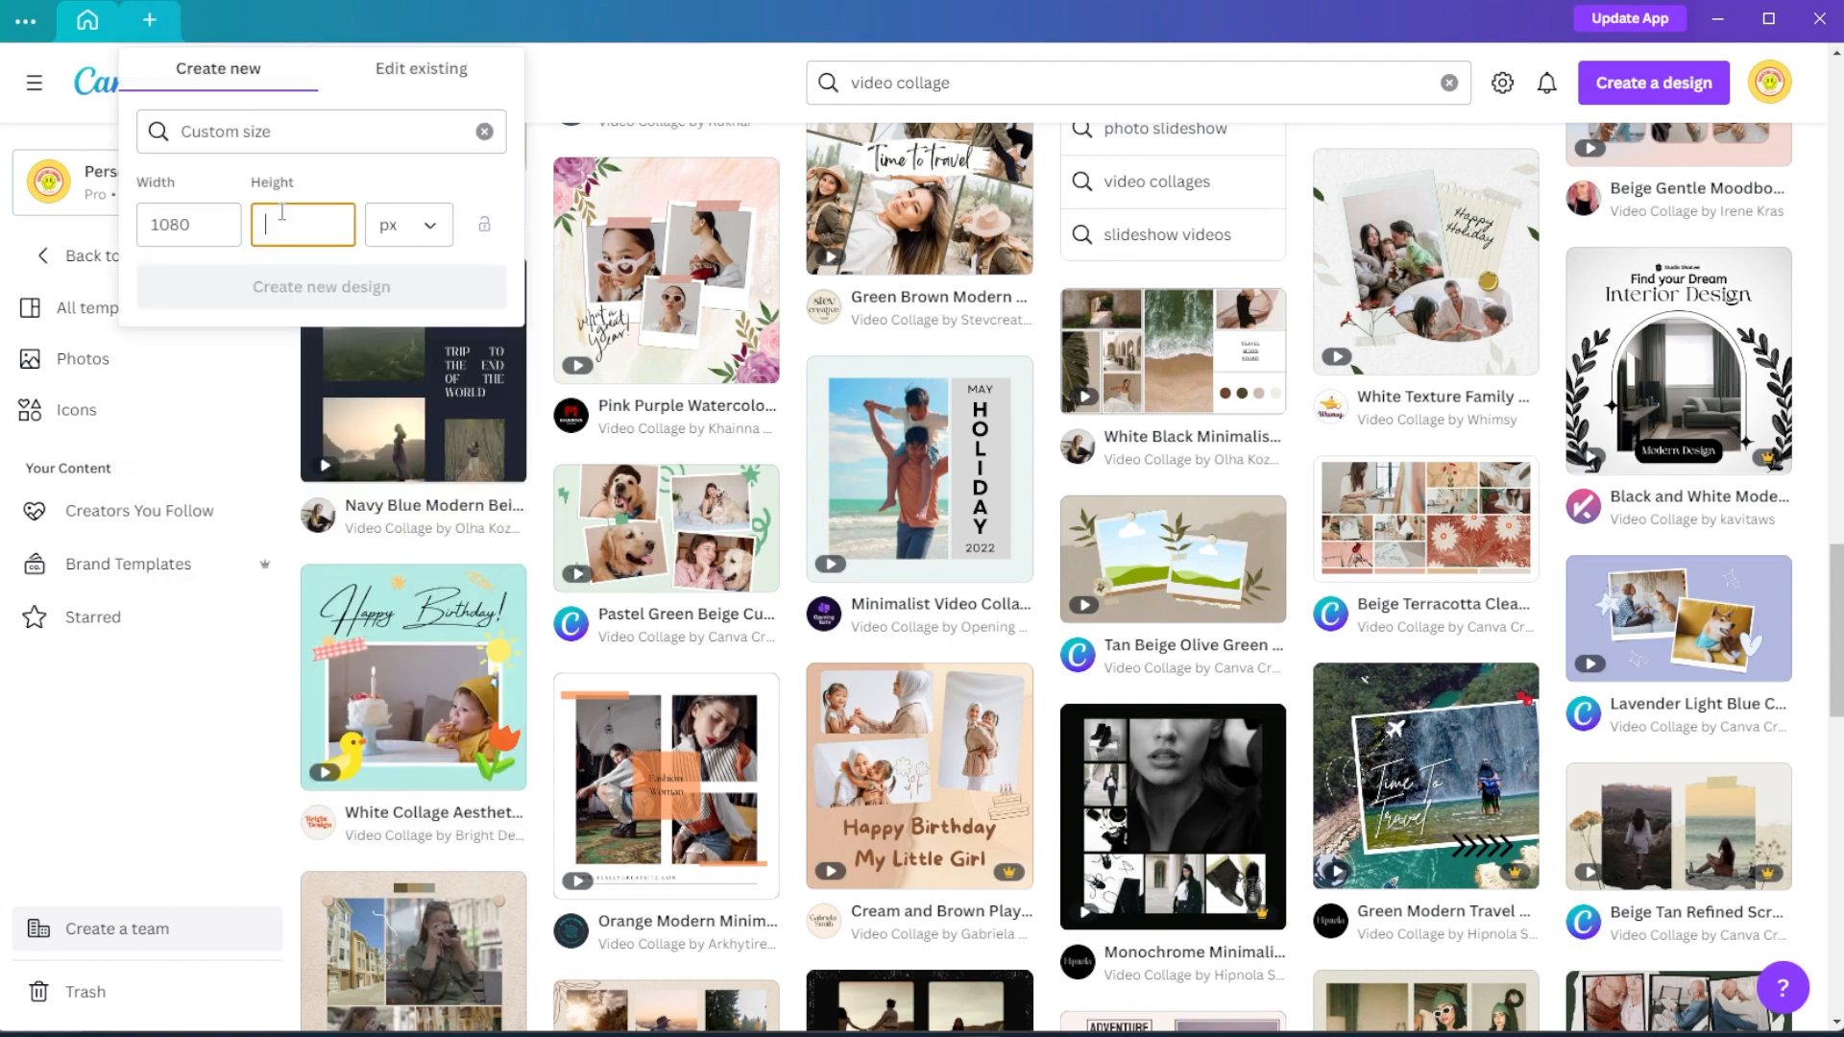
type("1920")
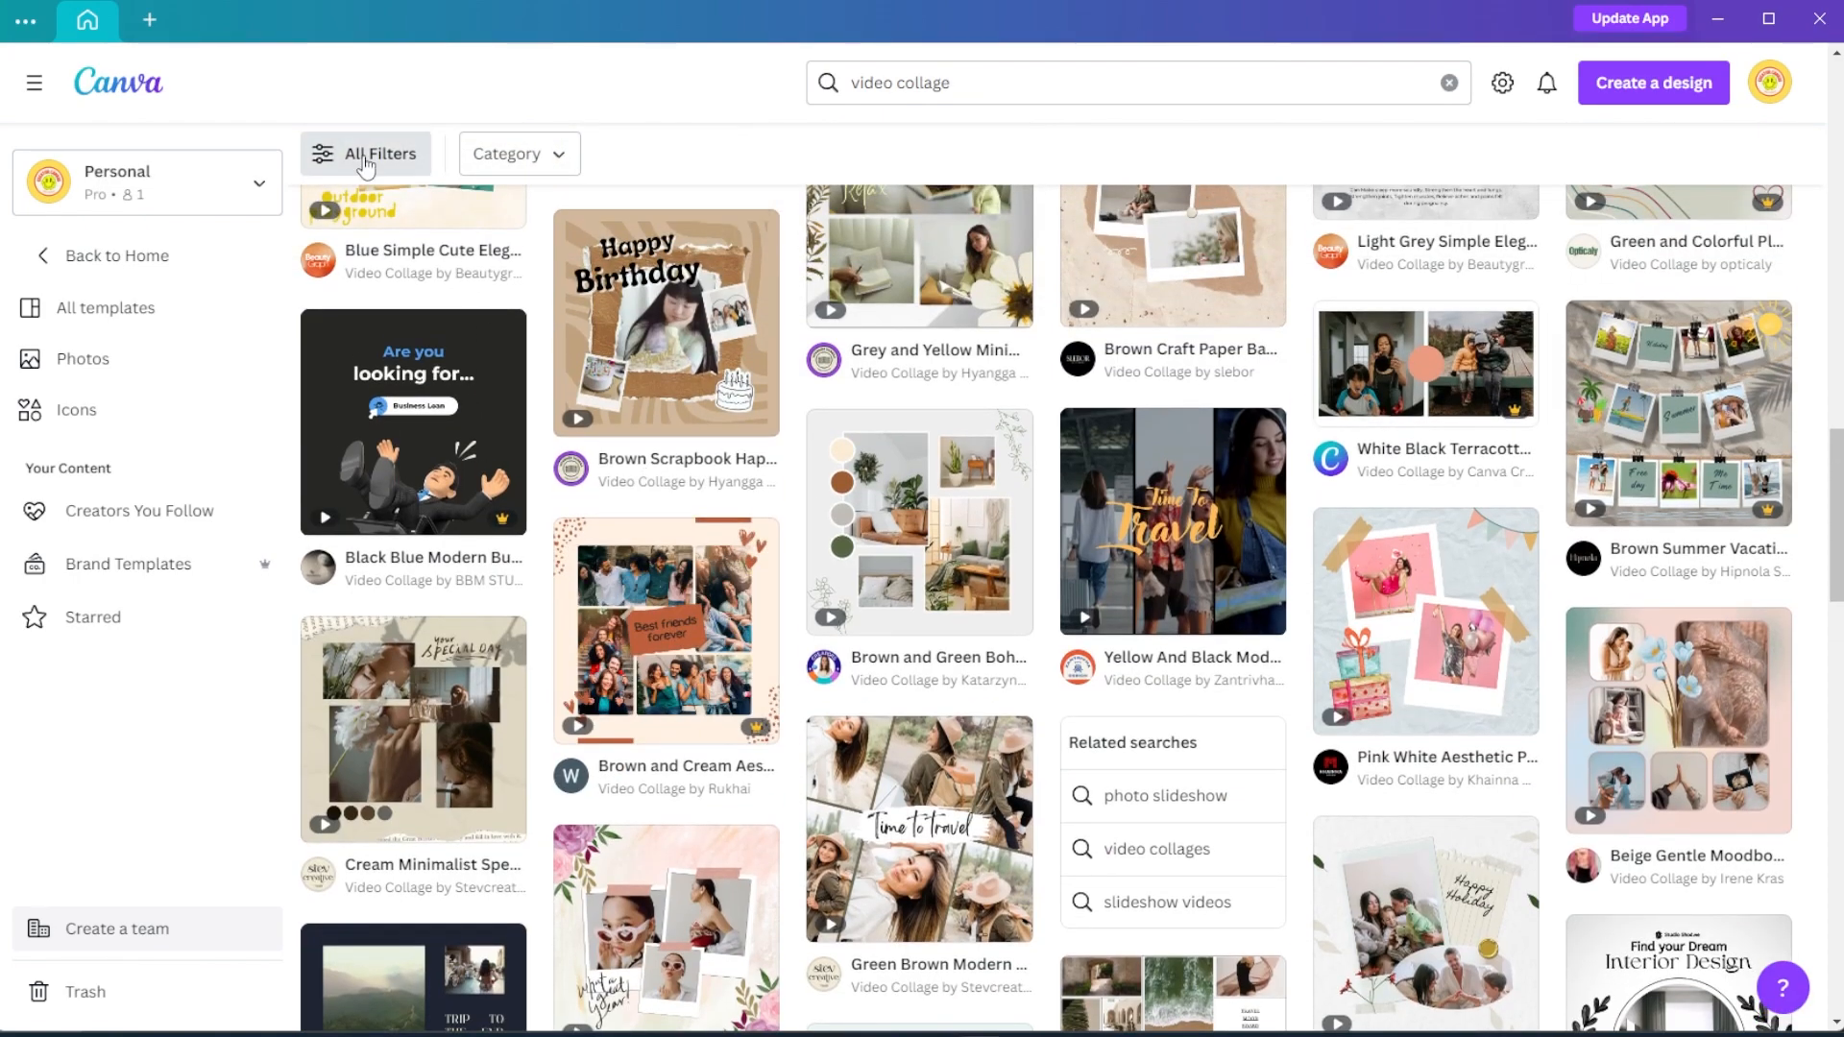
Filter the results to the Video Collage format and browse the 581 templates.
left_click(376, 154)
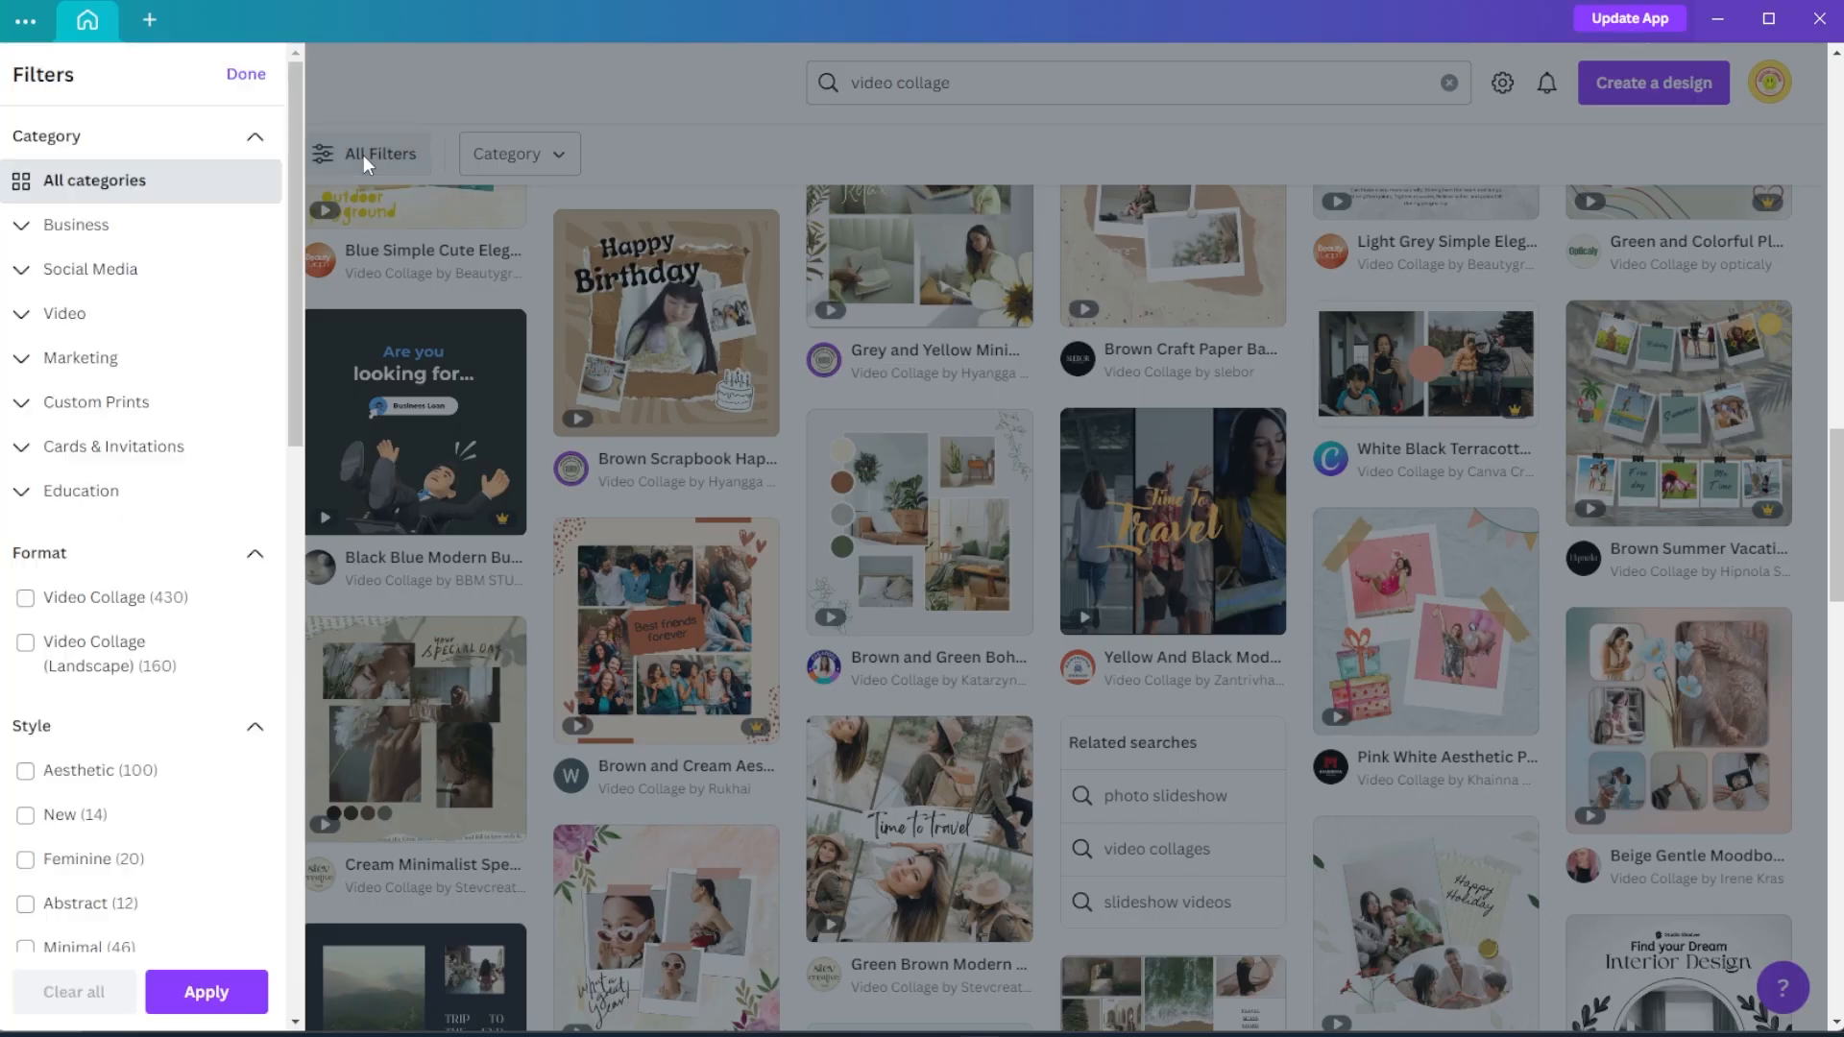
left_click(25, 598)
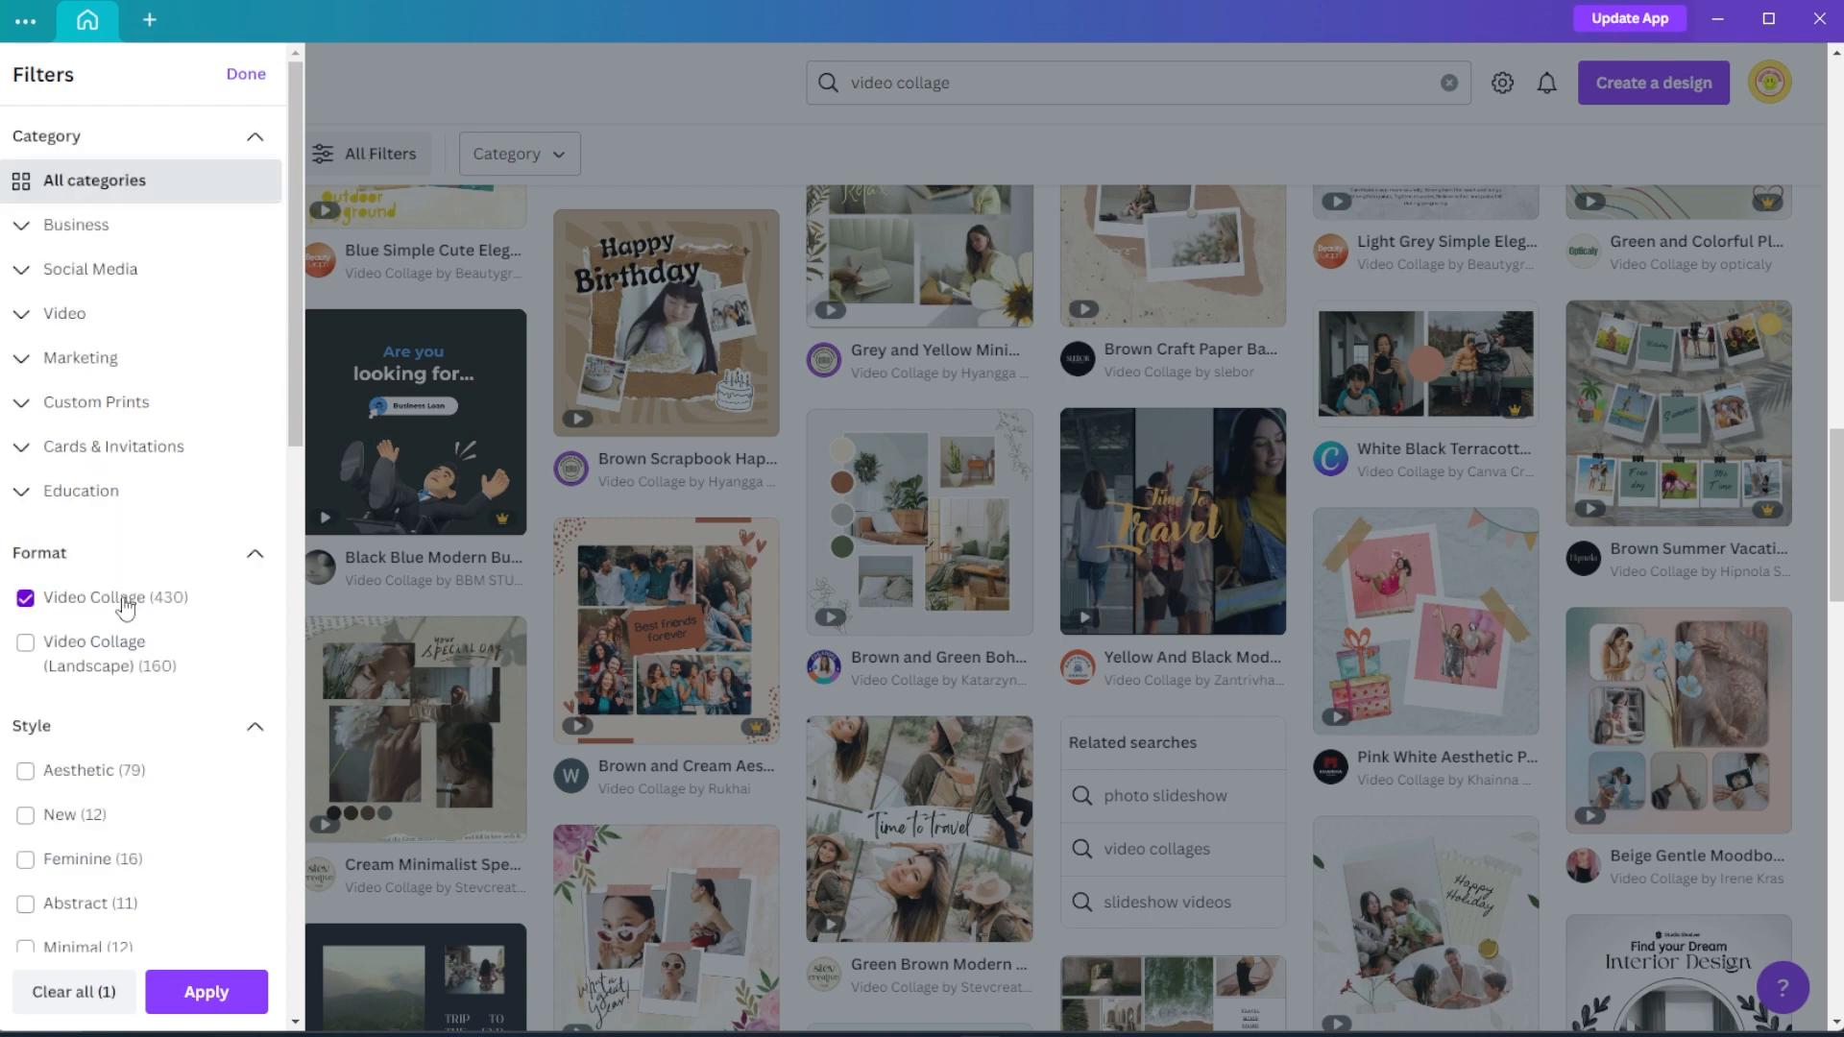
left_click(206, 991)
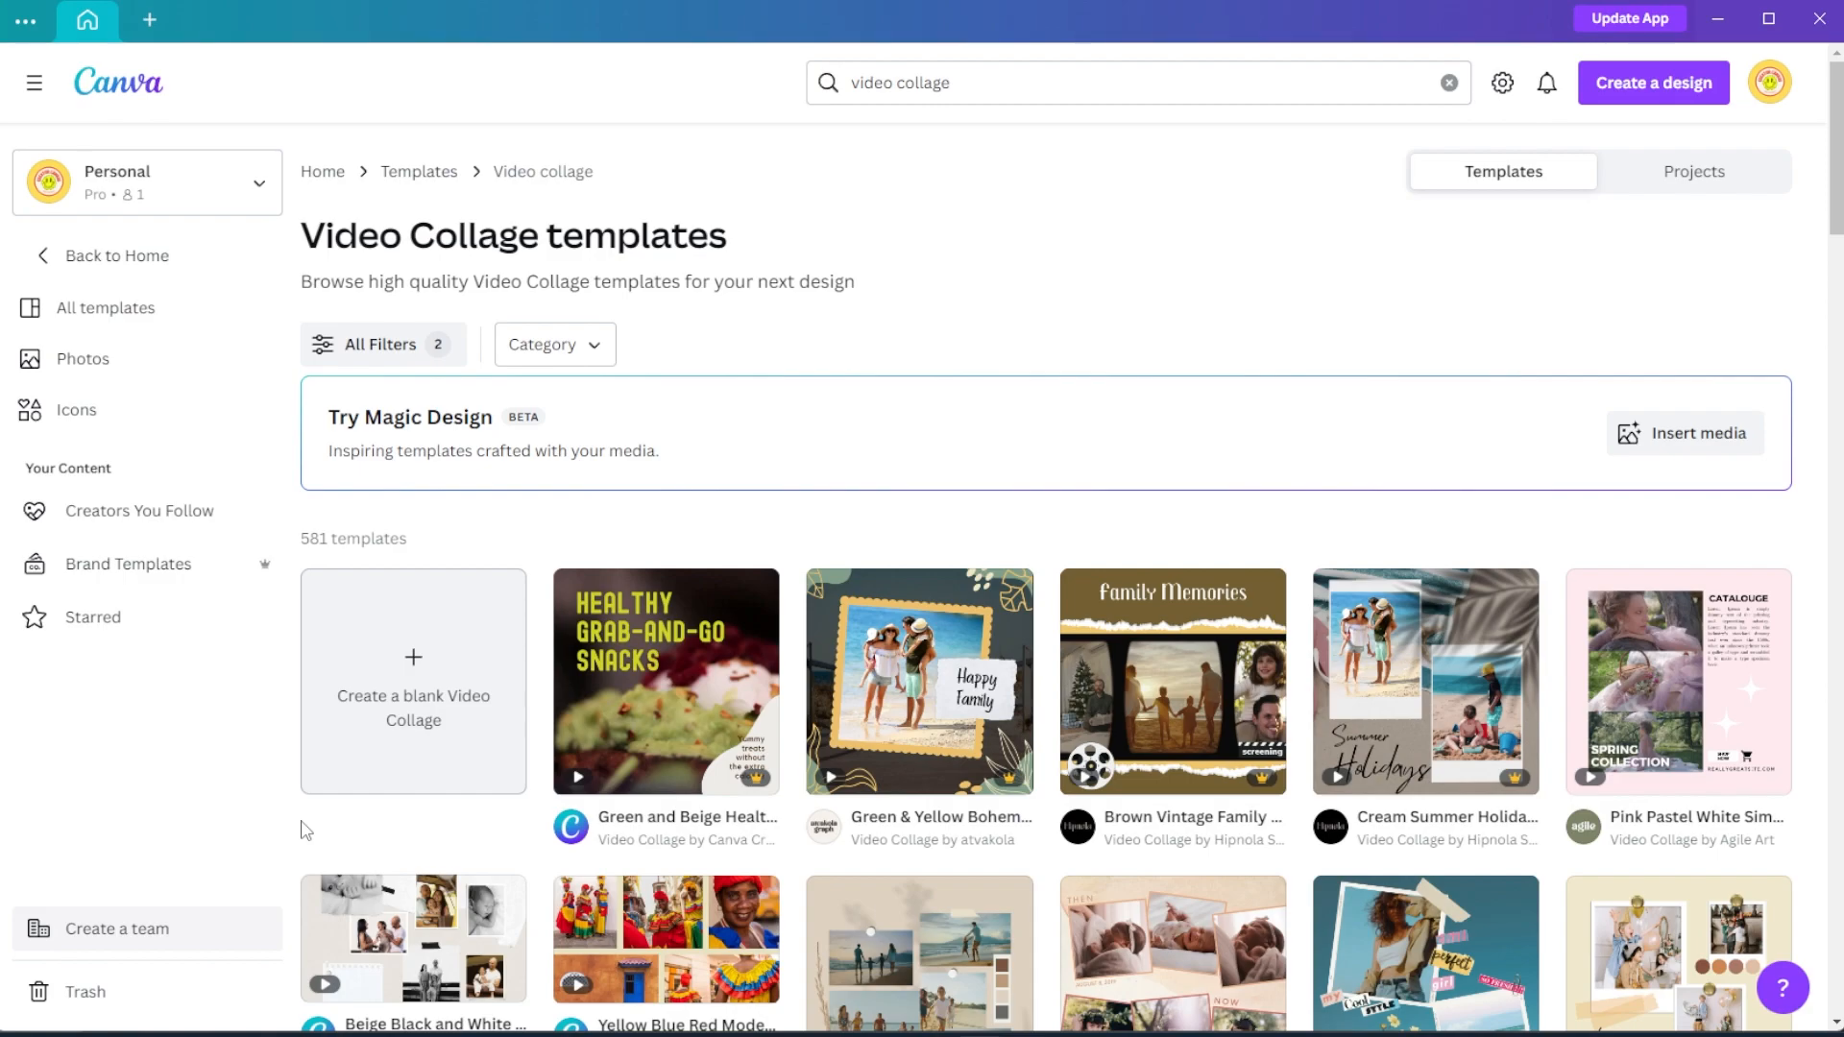
scroll("down", 3)
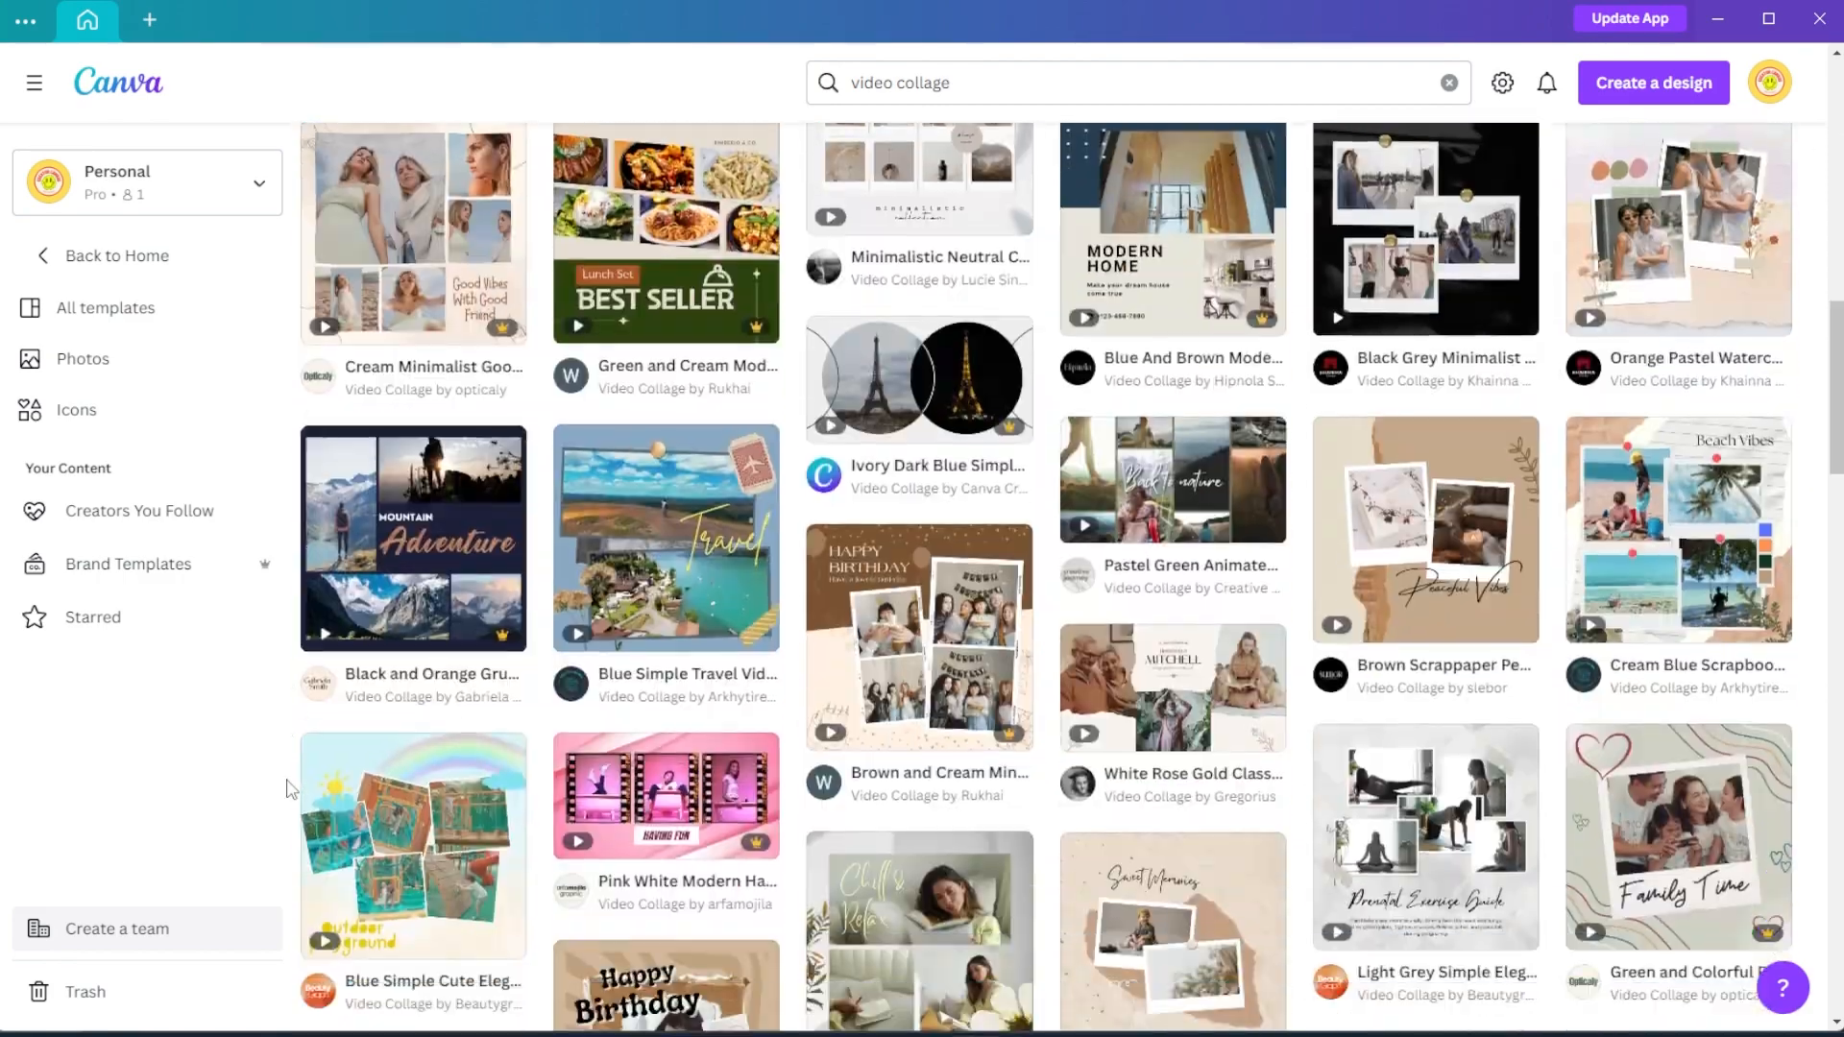
scroll("down", 3)
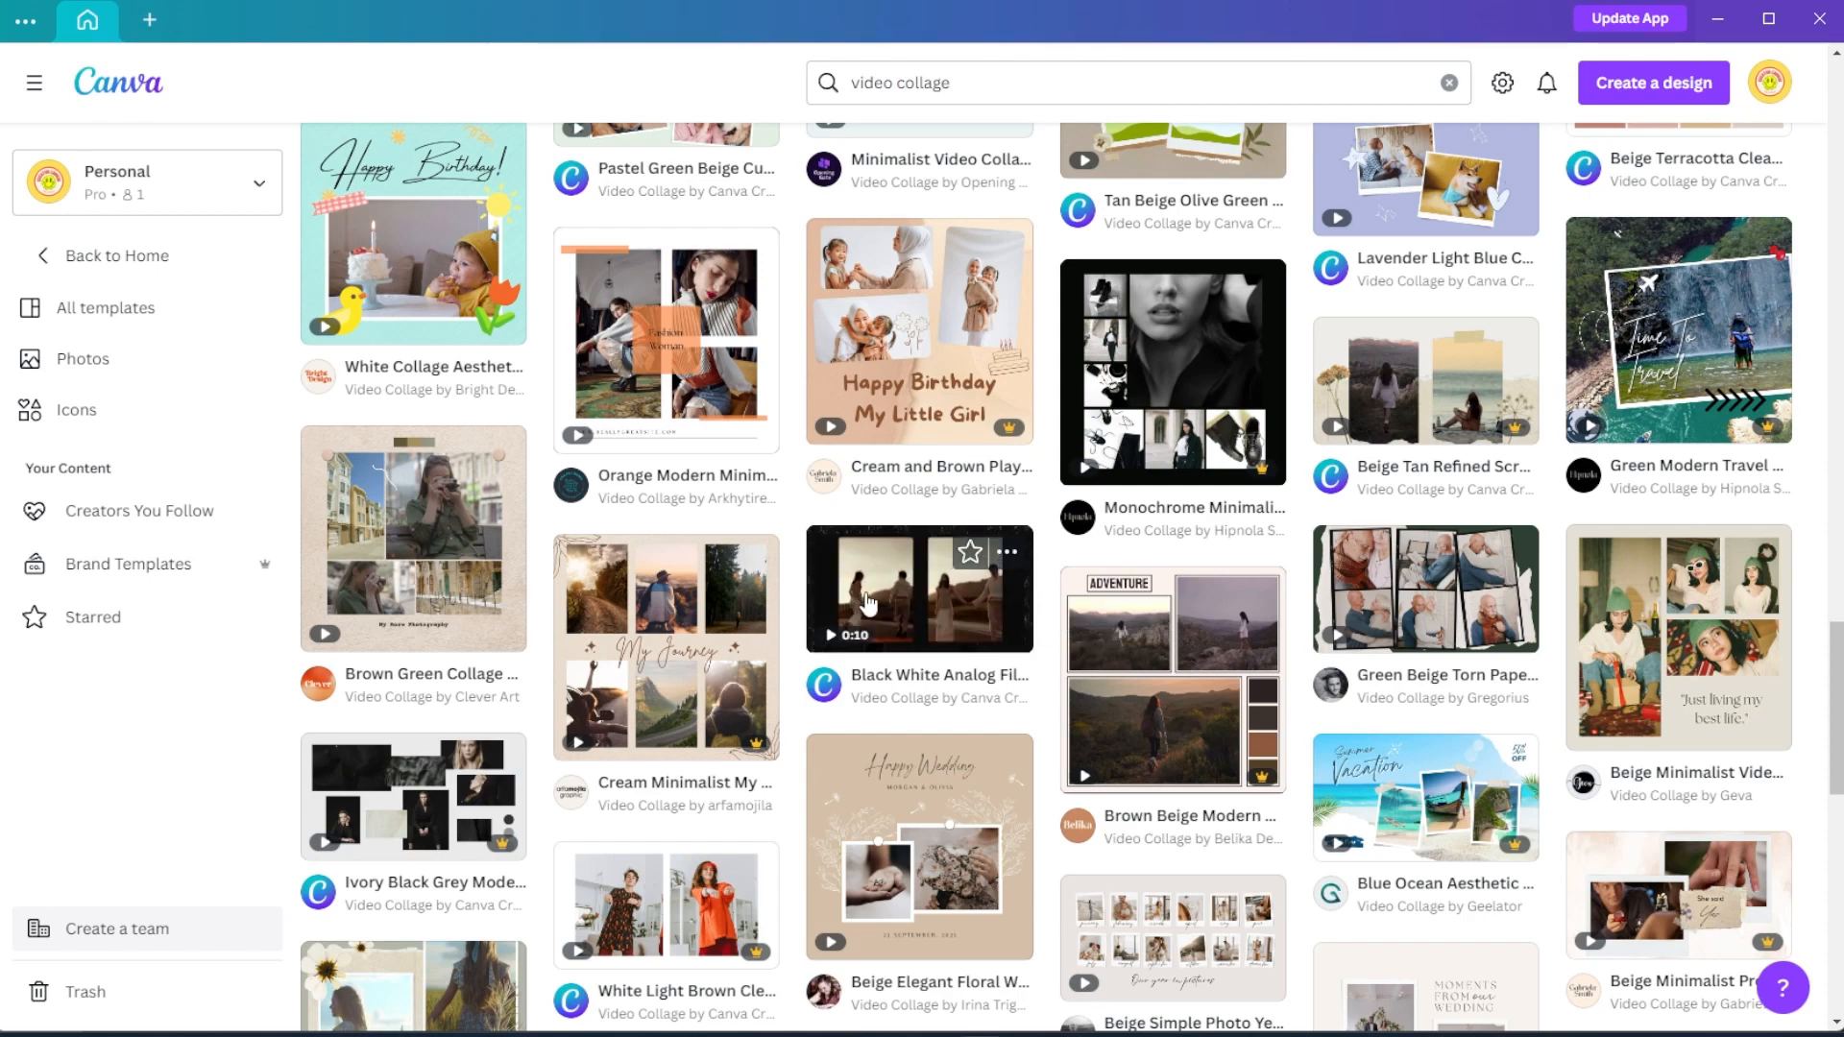
Preview the Black White Analog Film Wedding Video Collage template.
left_click(918, 588)
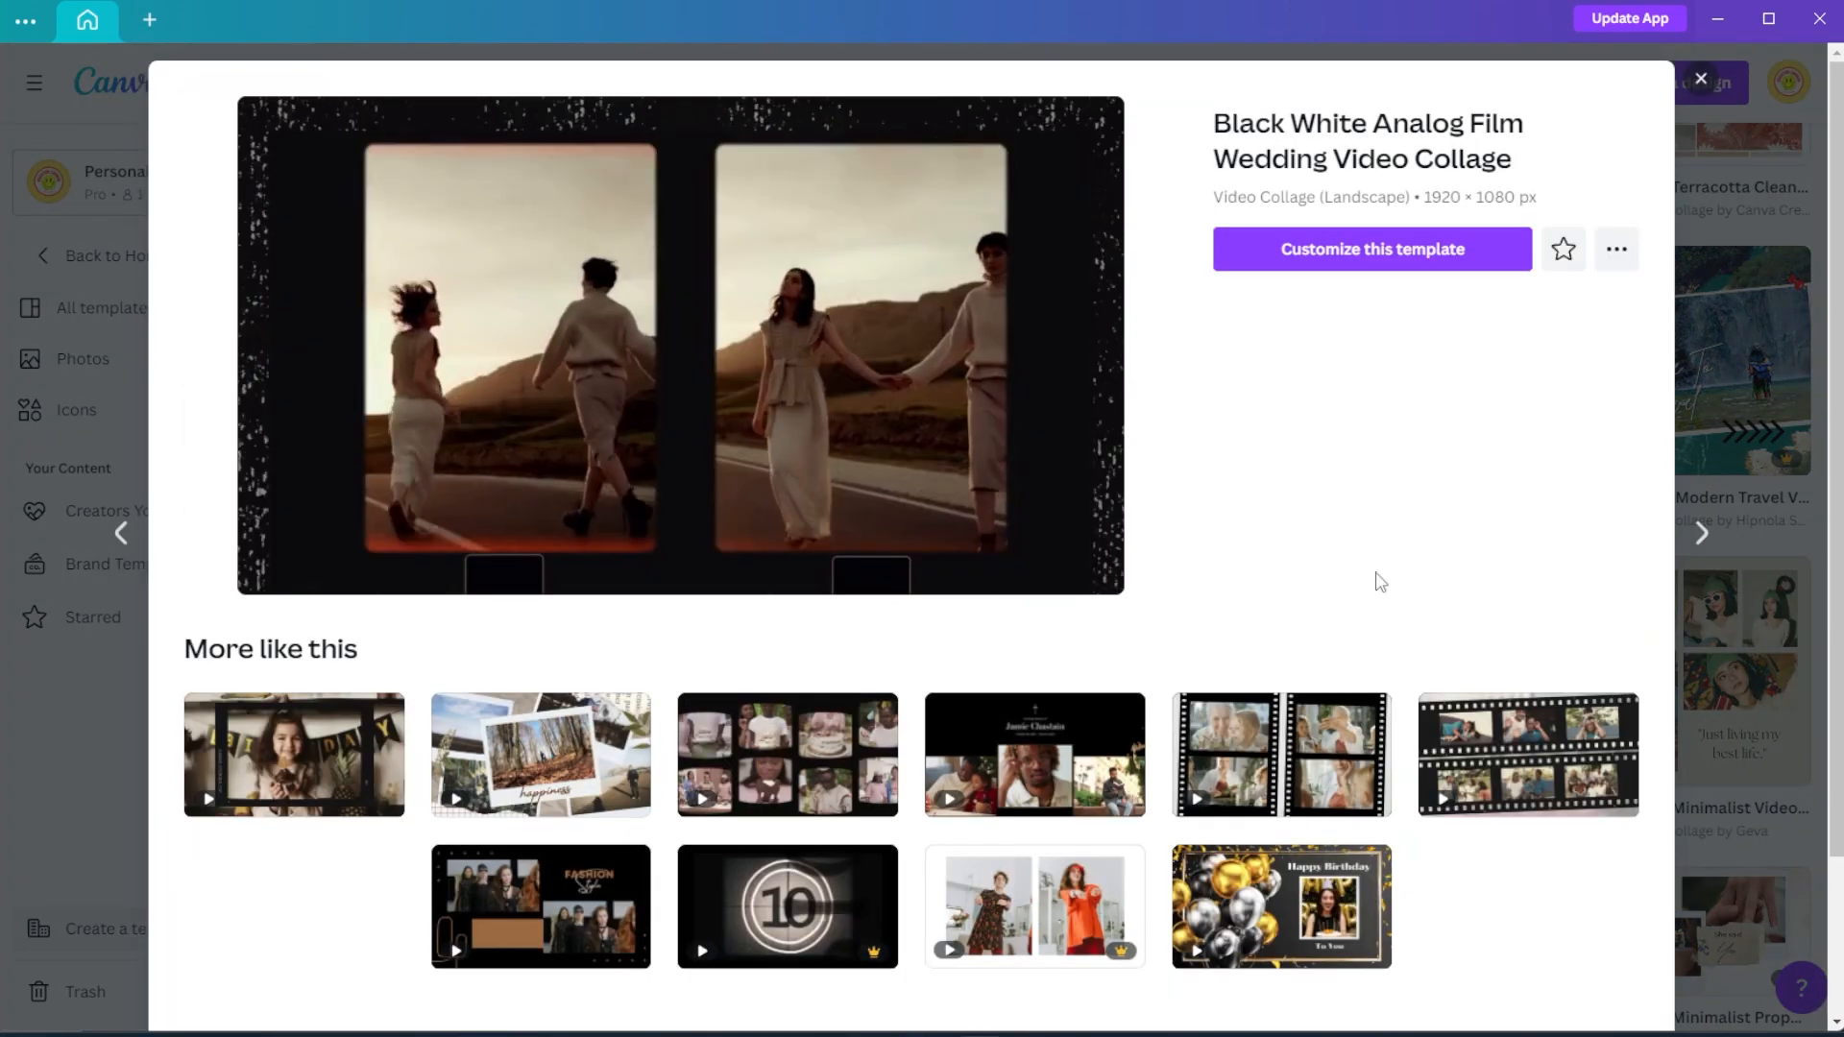
scroll("down", 3)
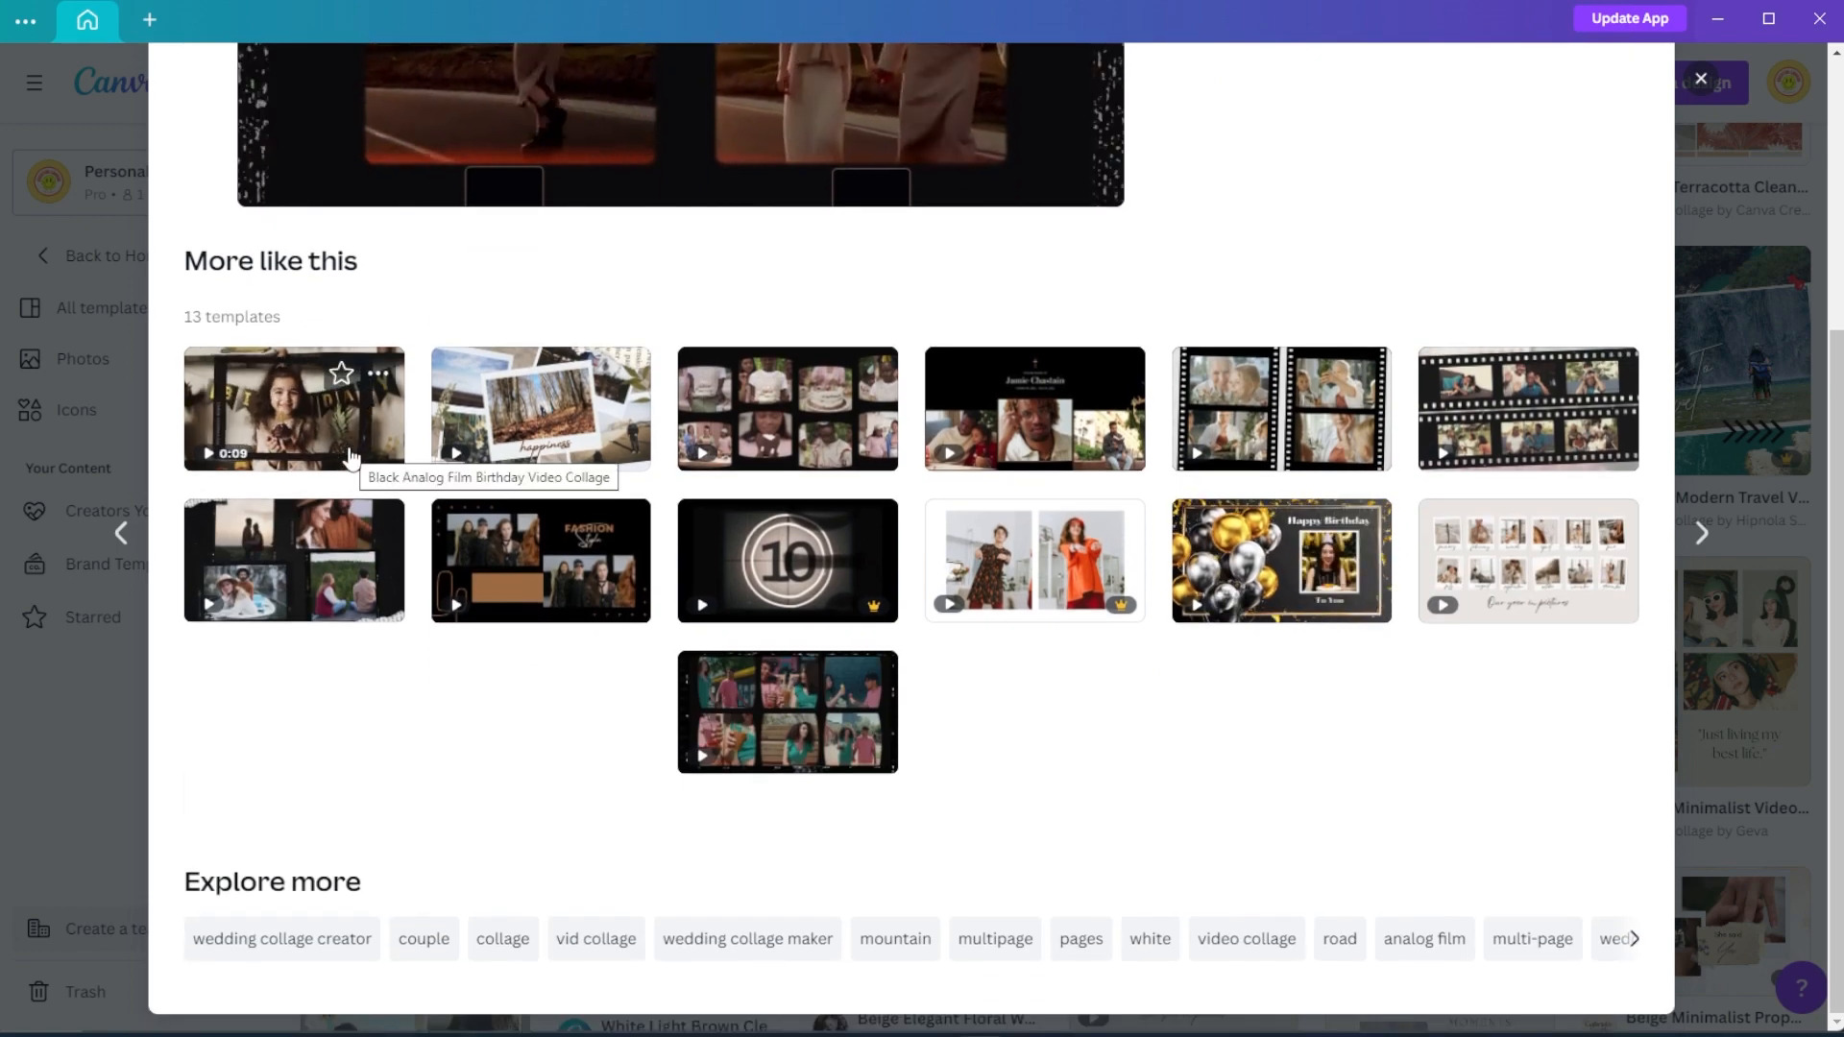
mouse_move(1360, 701)
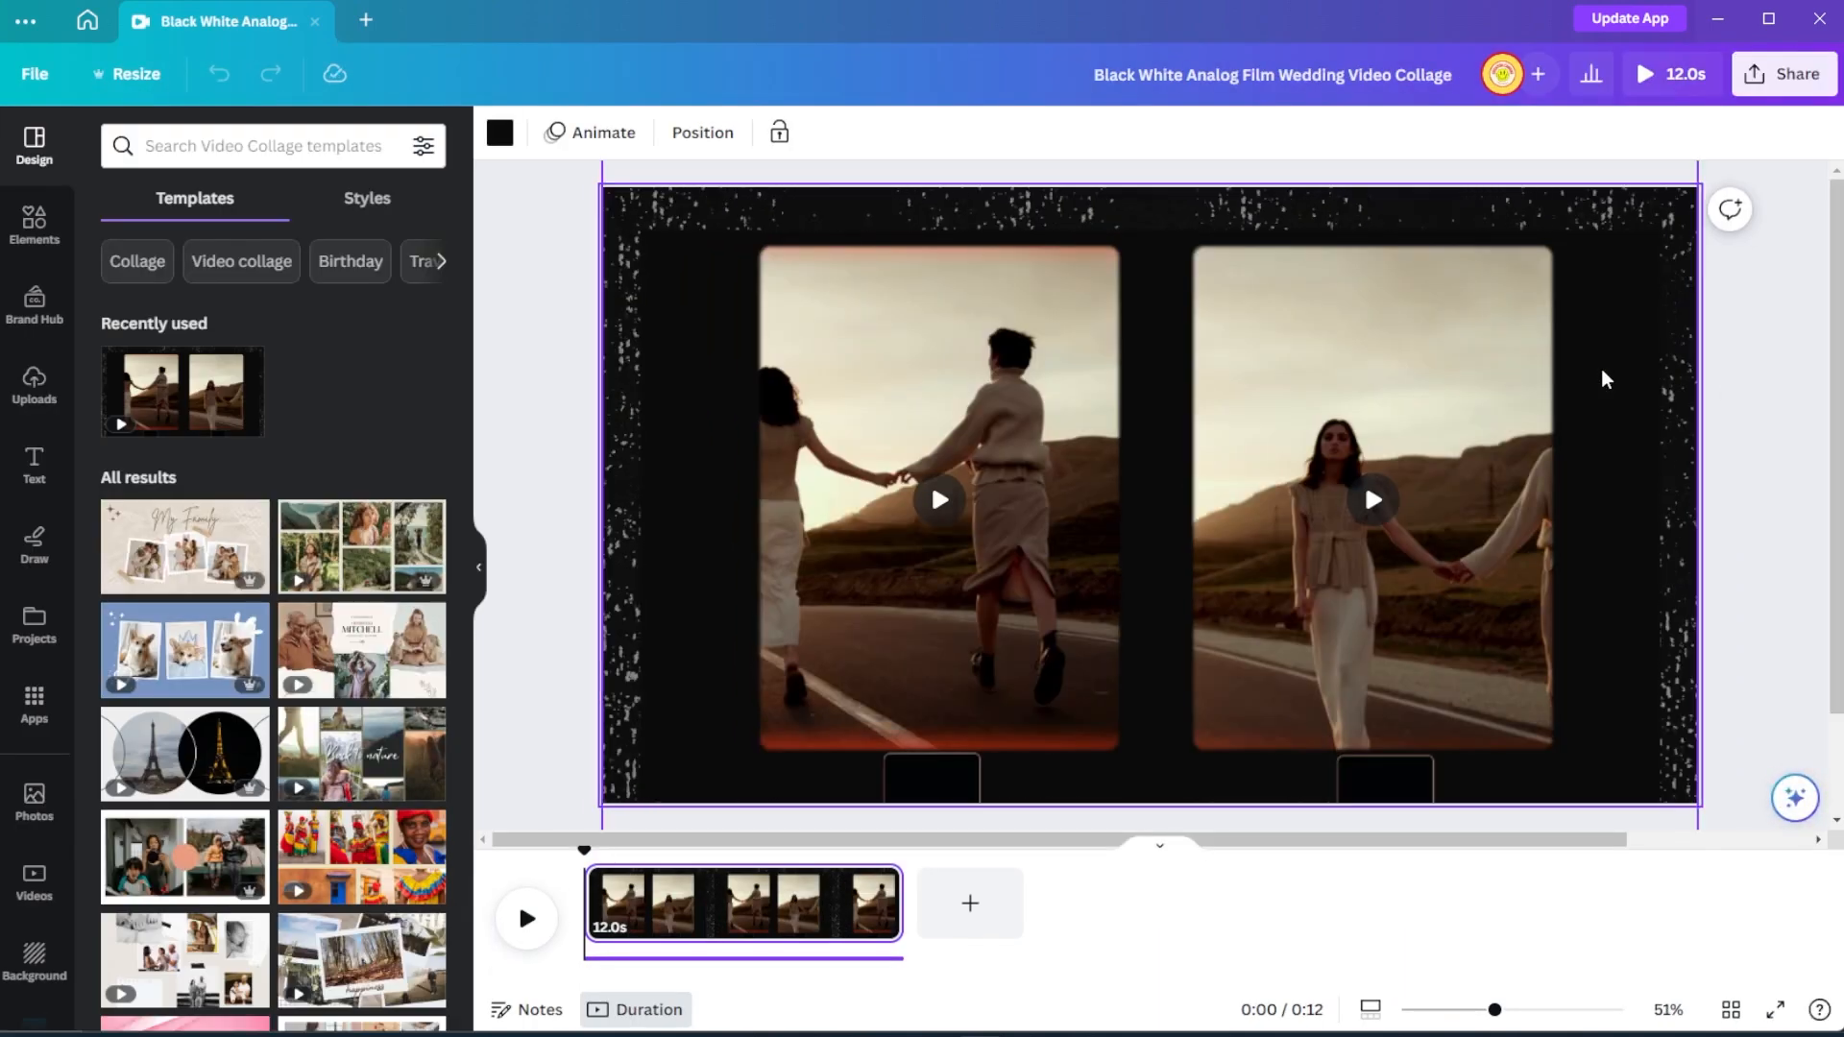
Browse the Elements library and search it for 'vintage' material.
left_click(35, 227)
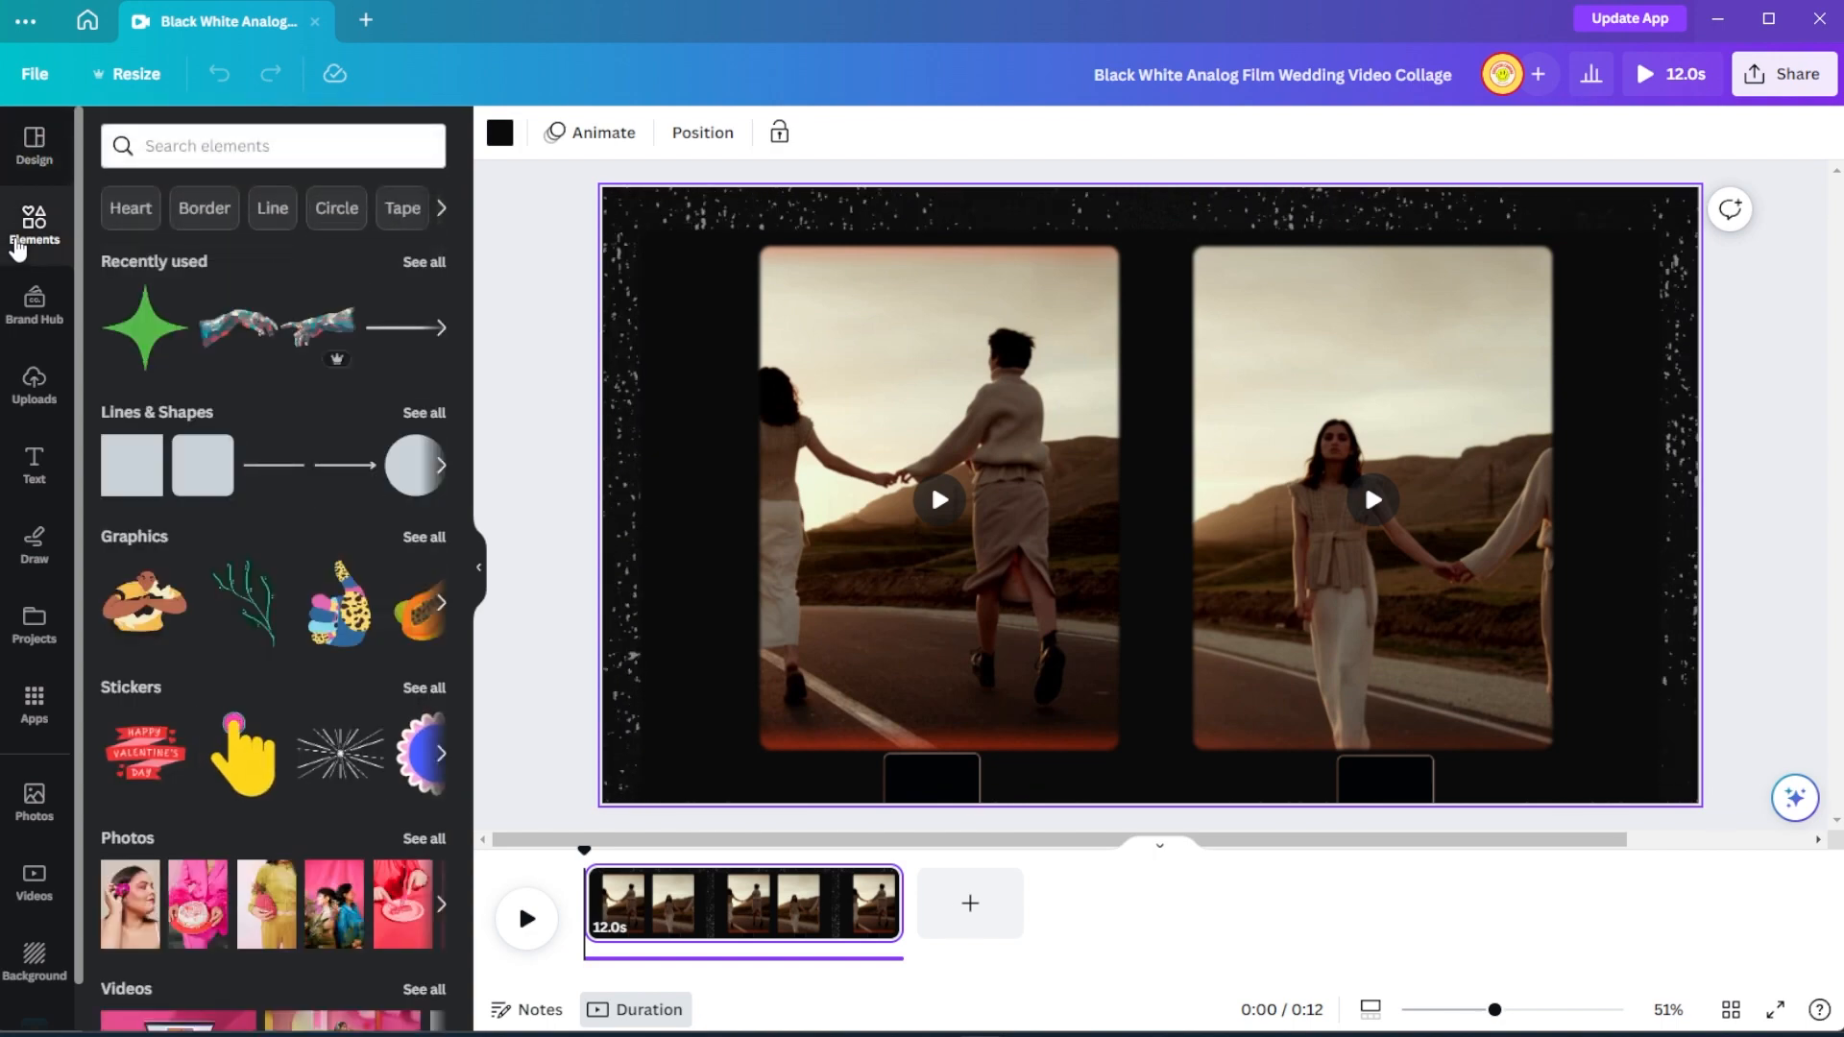
scroll("down", 3)
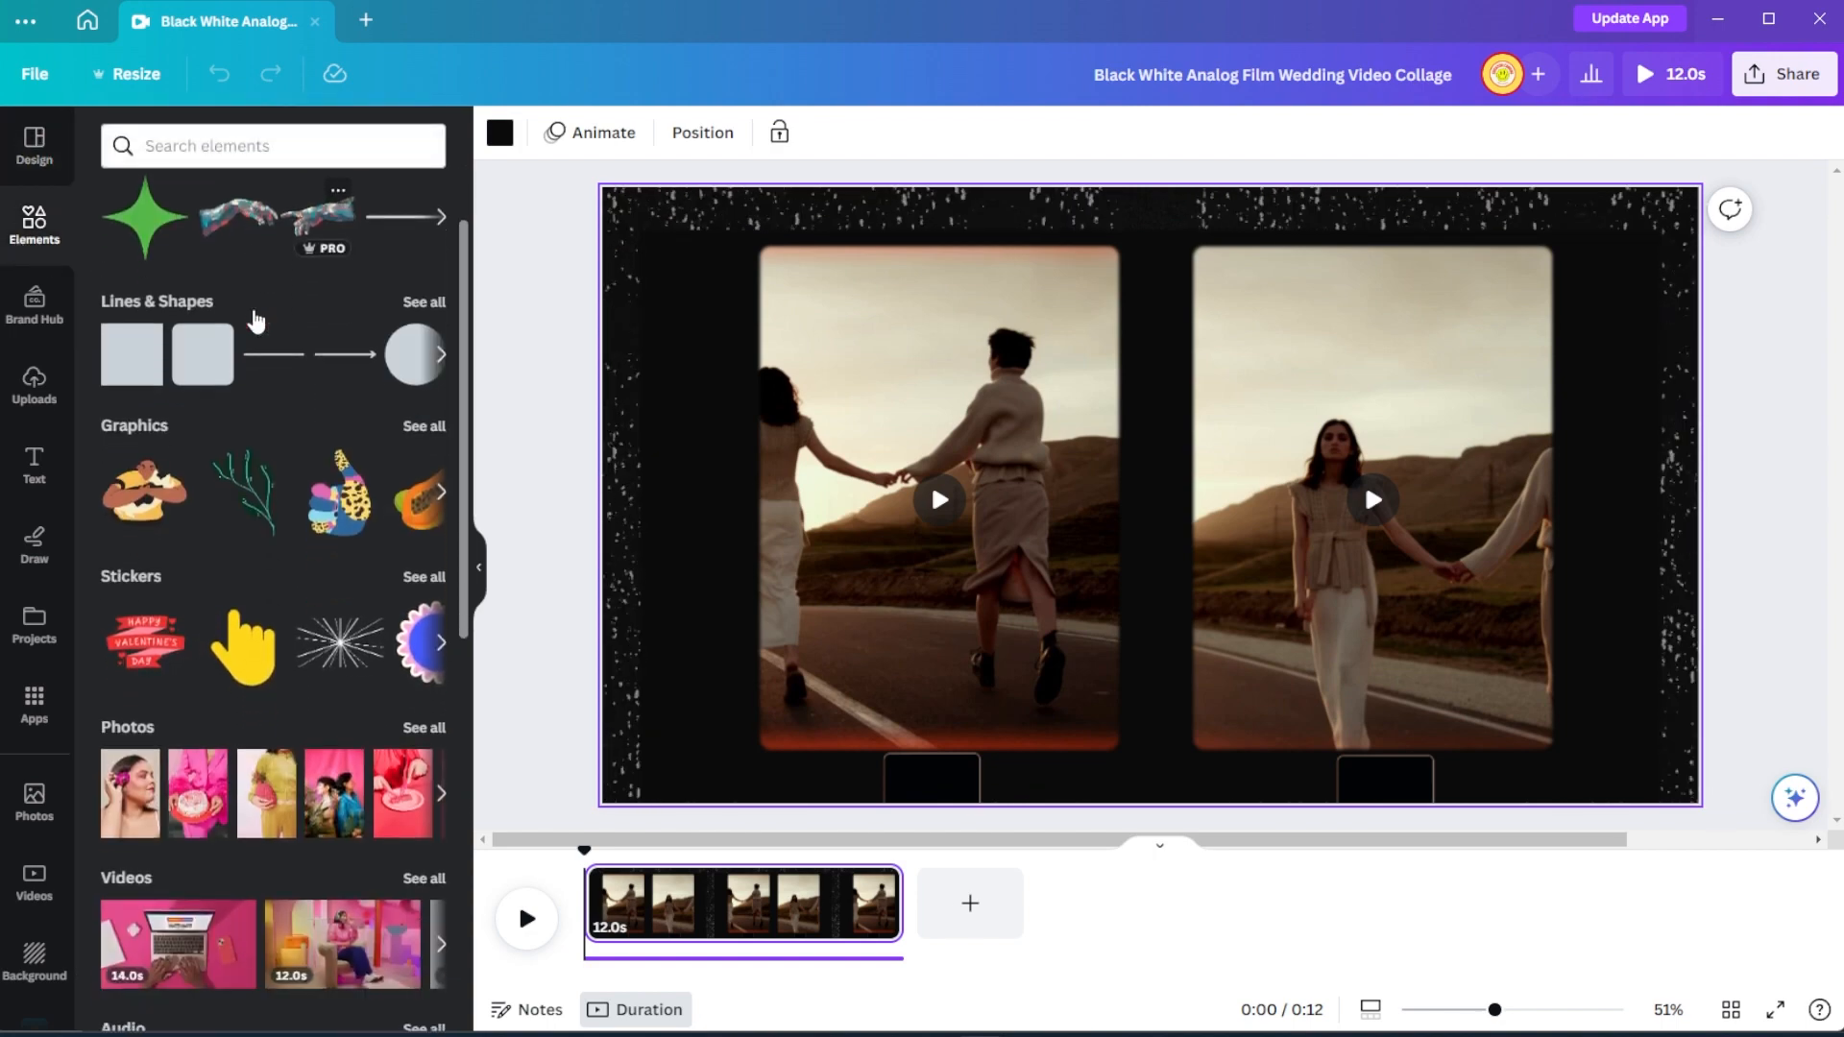
scroll("down", 3)
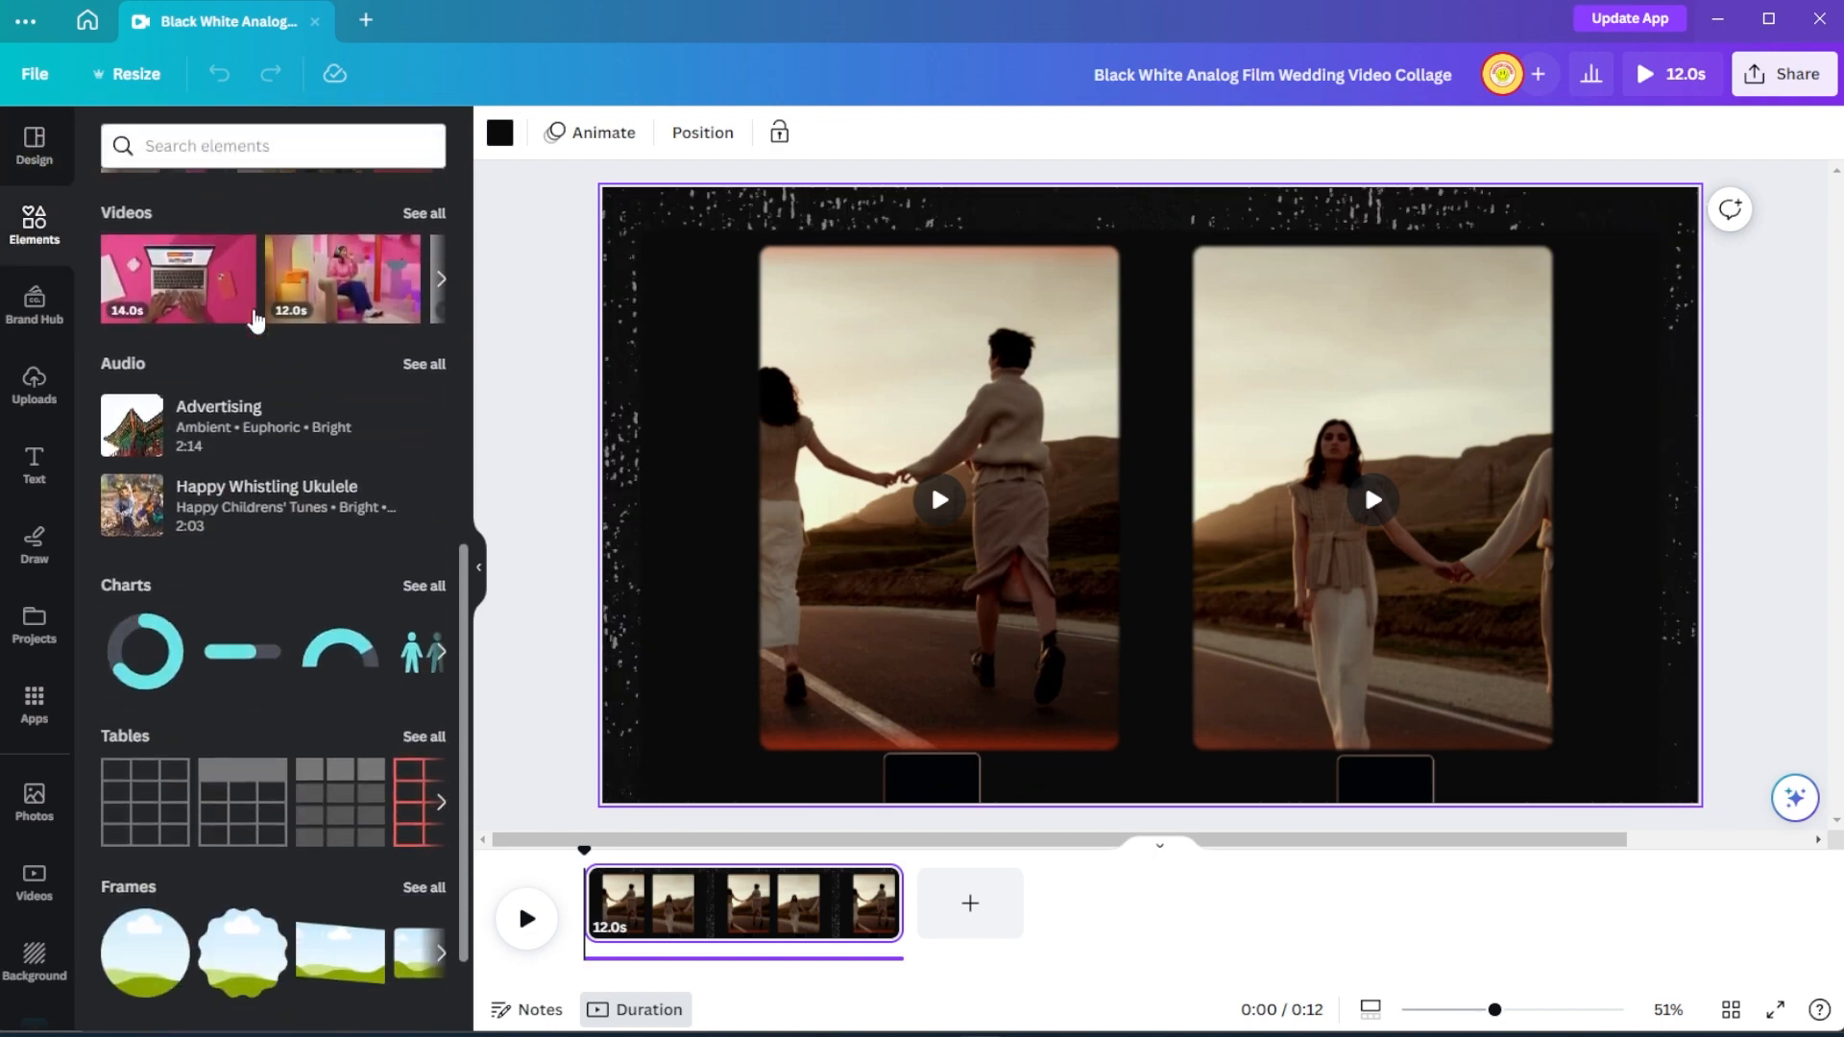
scroll("down", 3)
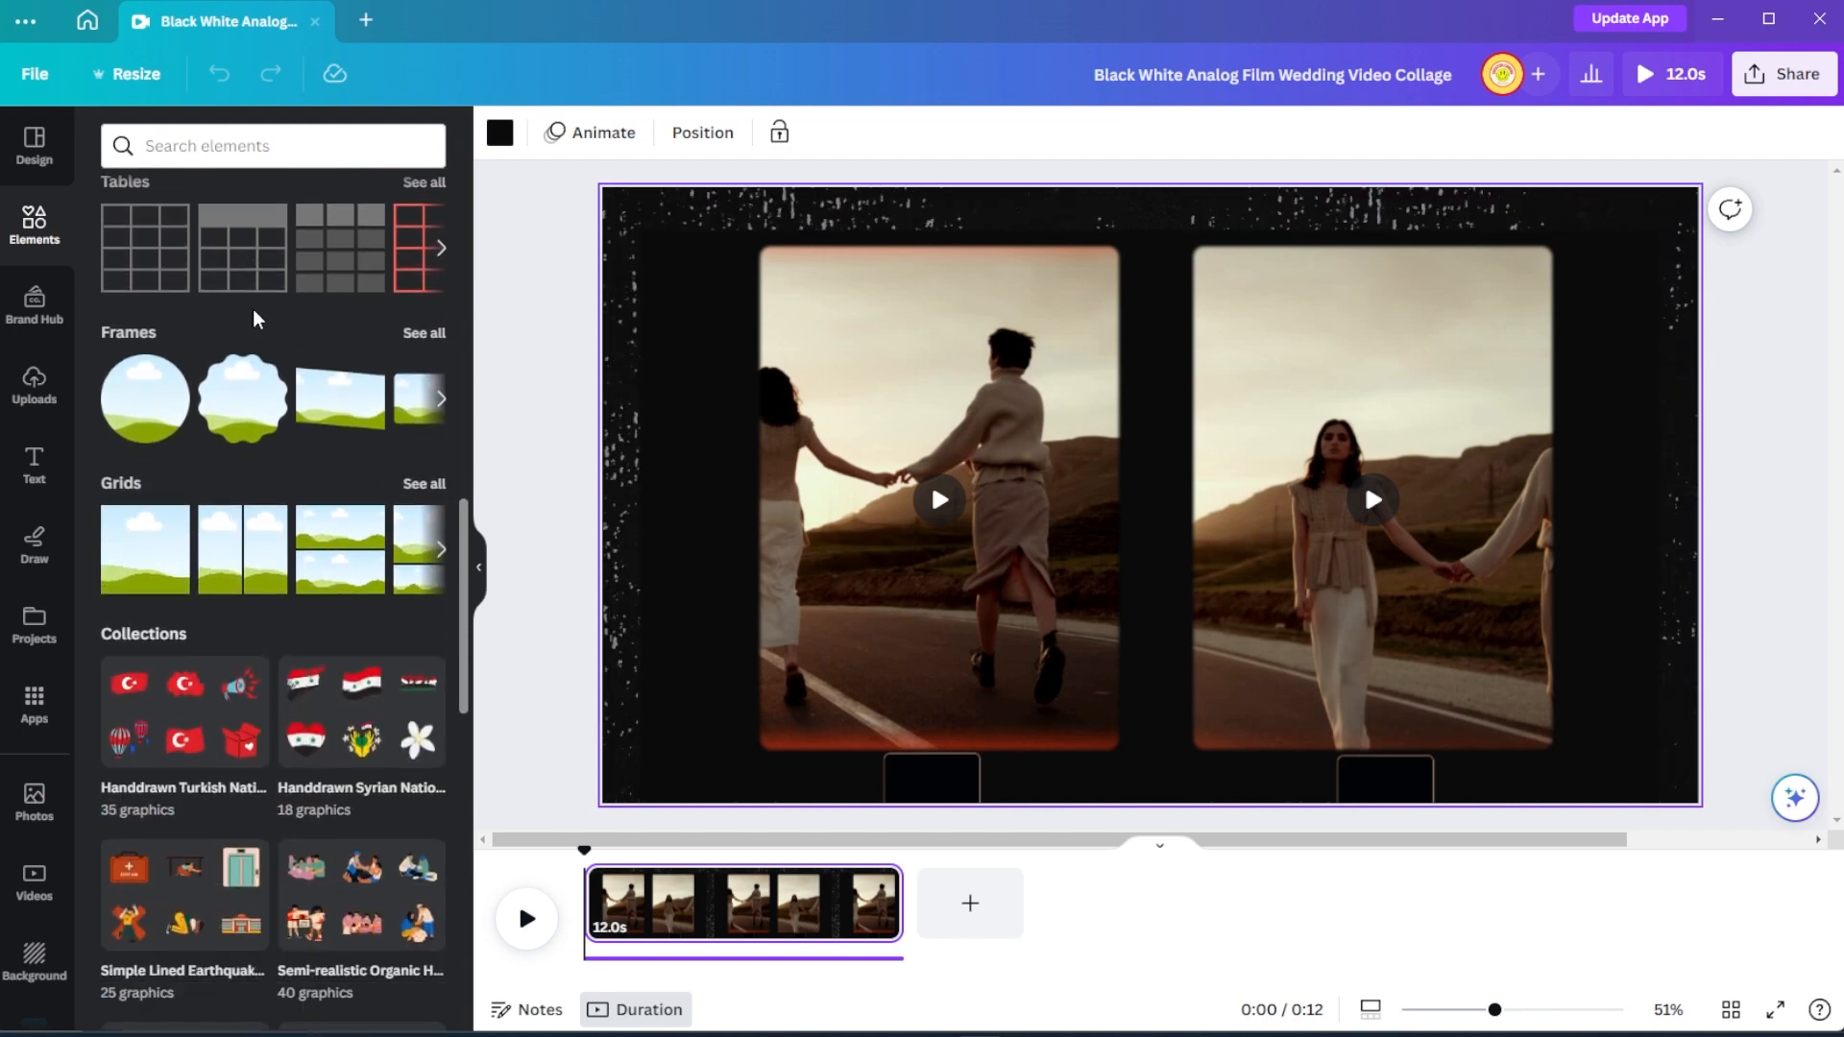
type("vintage")
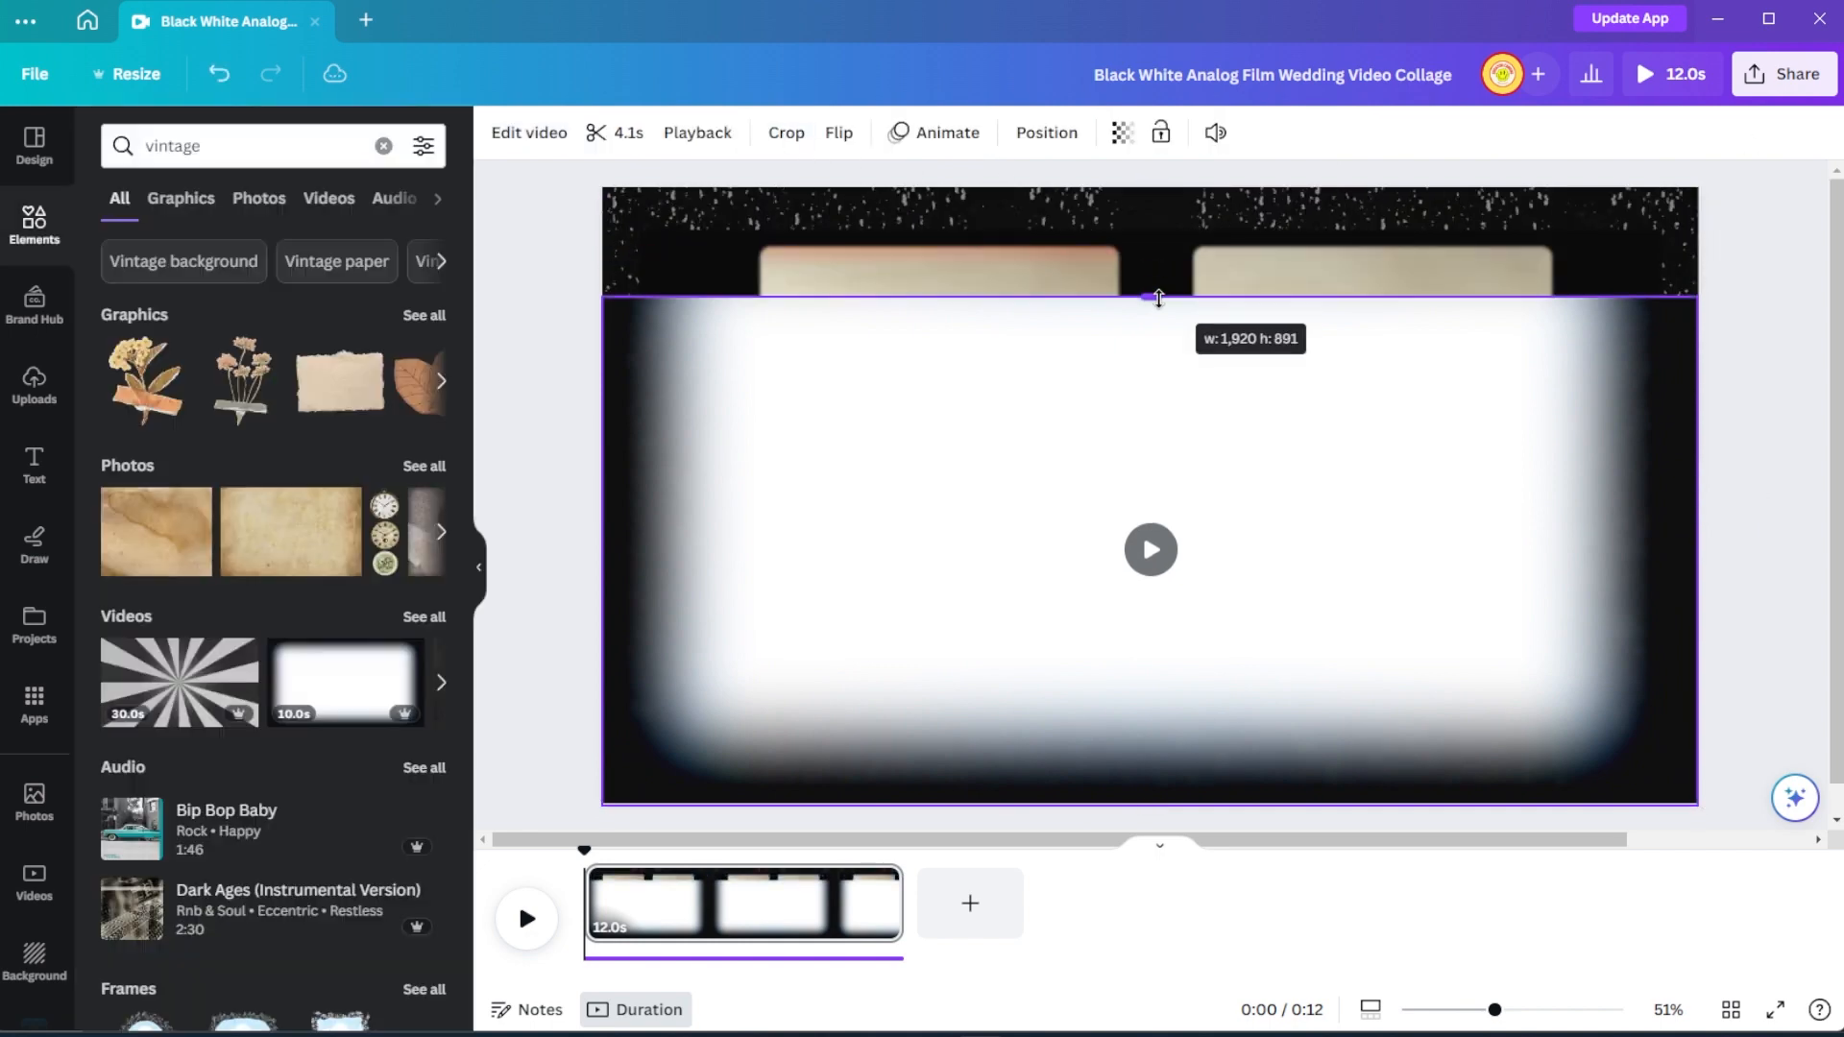
Fill the collage with the vignette at transparency 28 and animate it with Scrapbook on both enter and exit.
left_click_drag(1151, 296, 1150, 327)
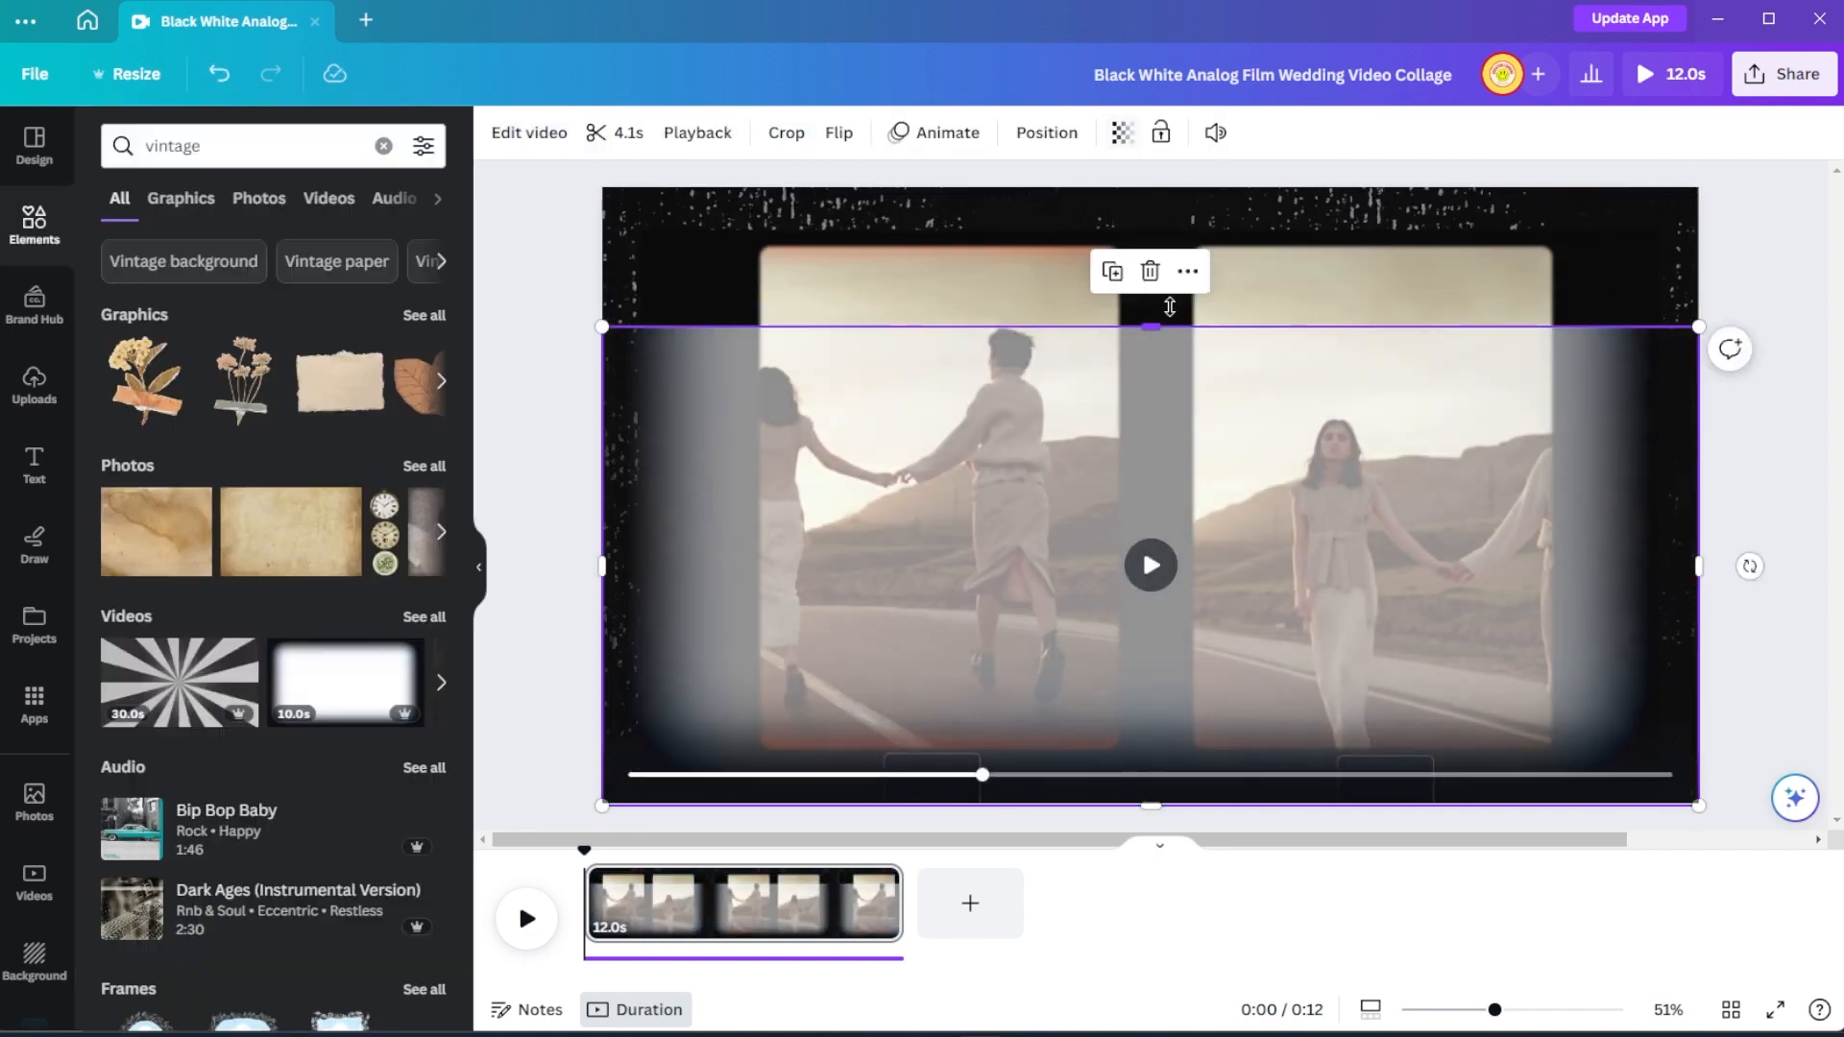
left_click(1120, 132)
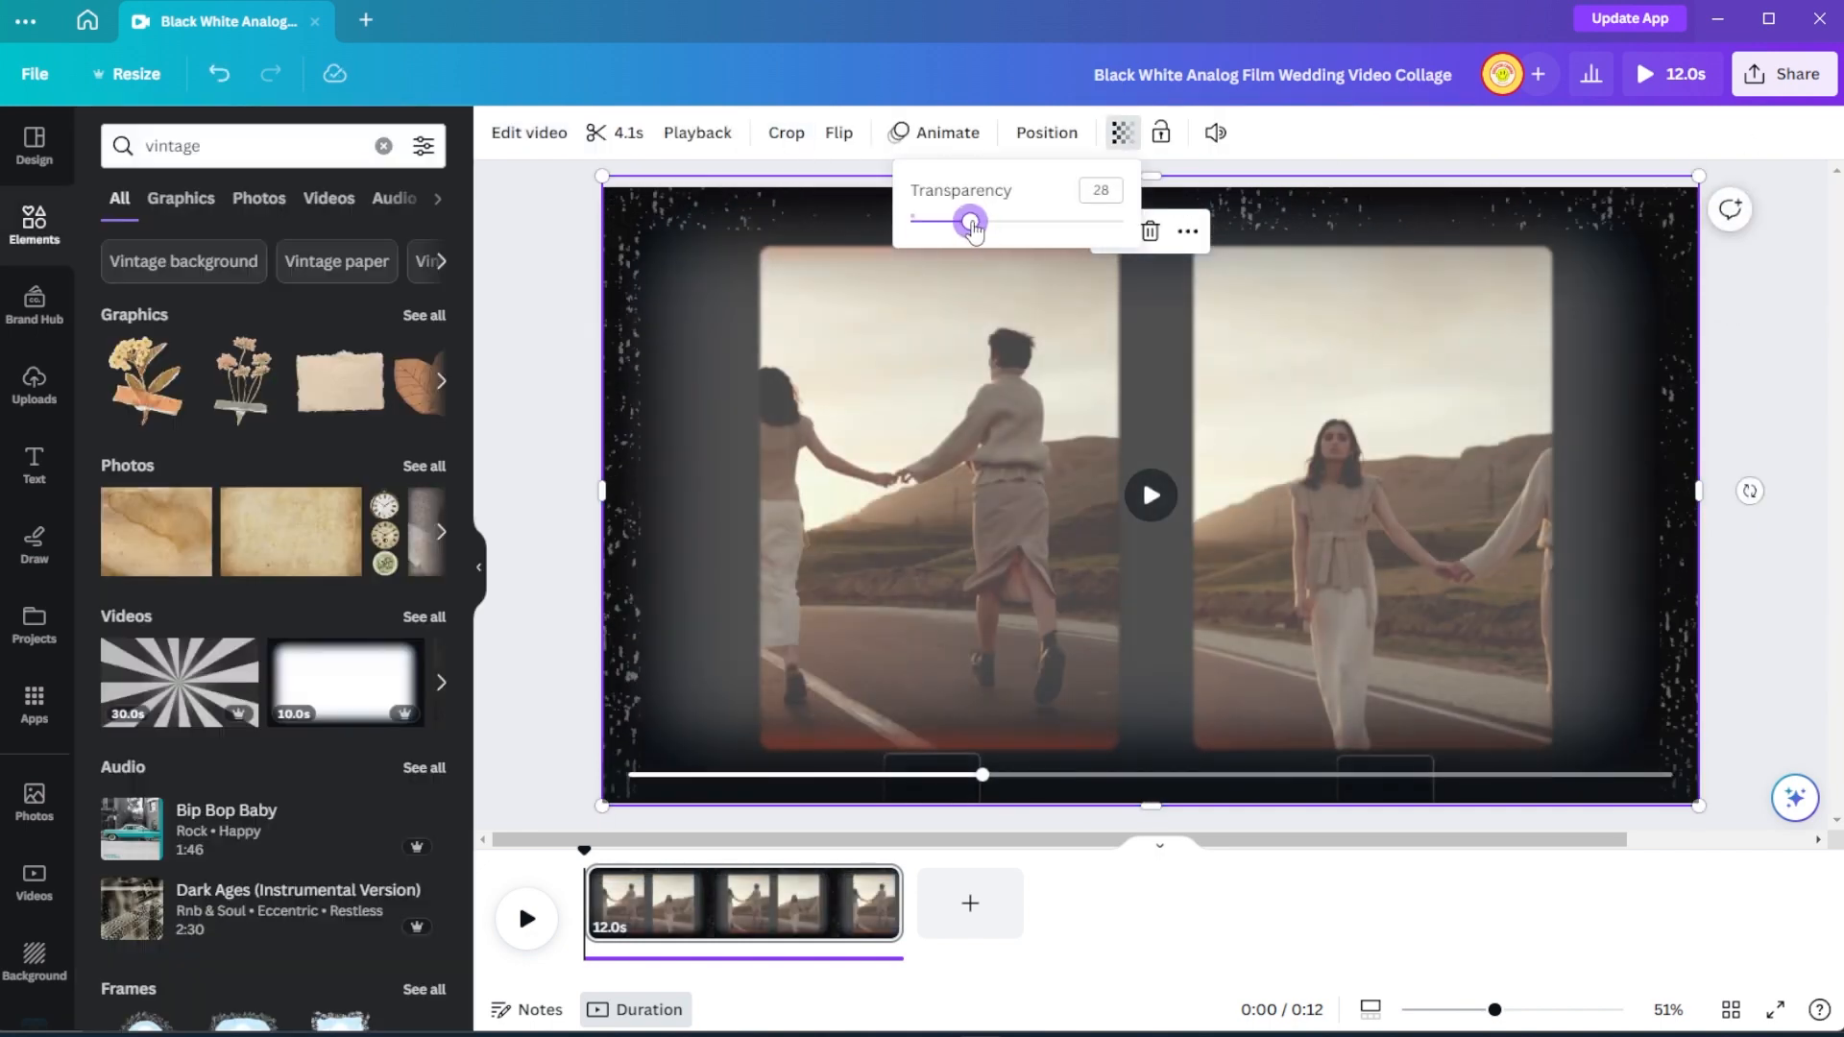
left_click(934, 132)
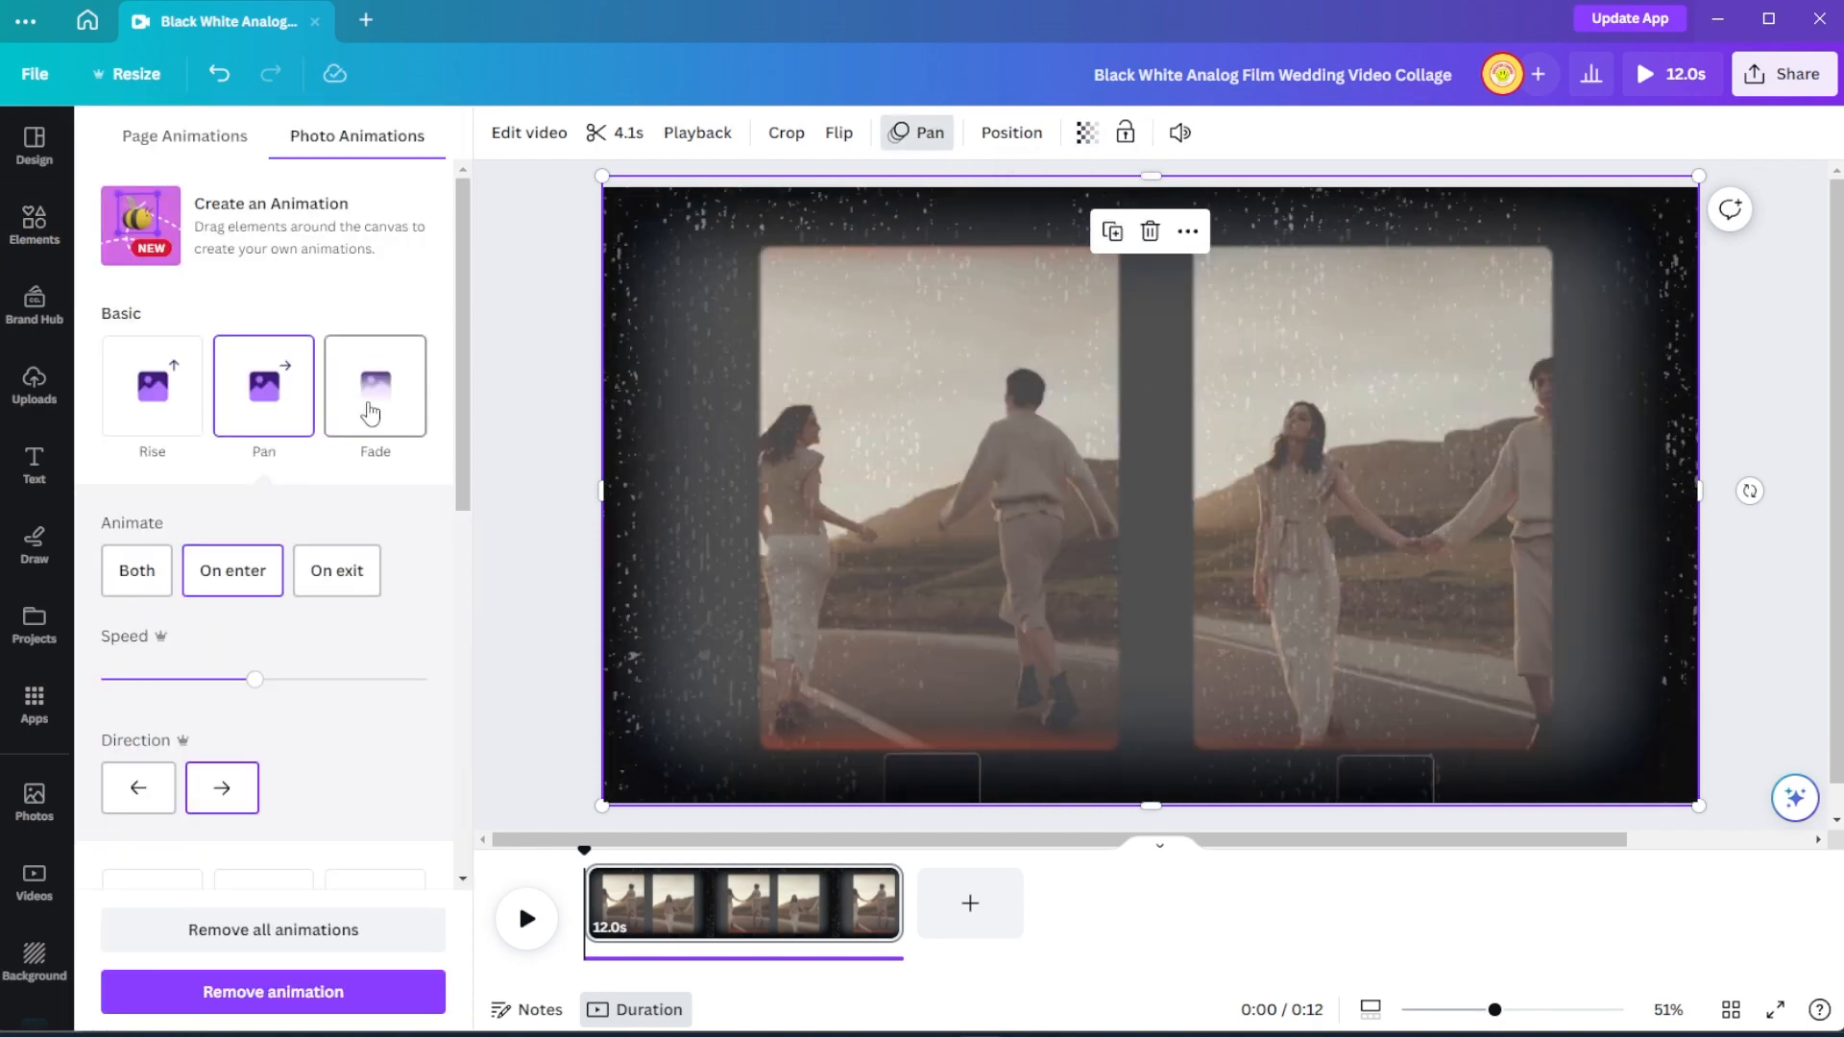
left_click(374, 467)
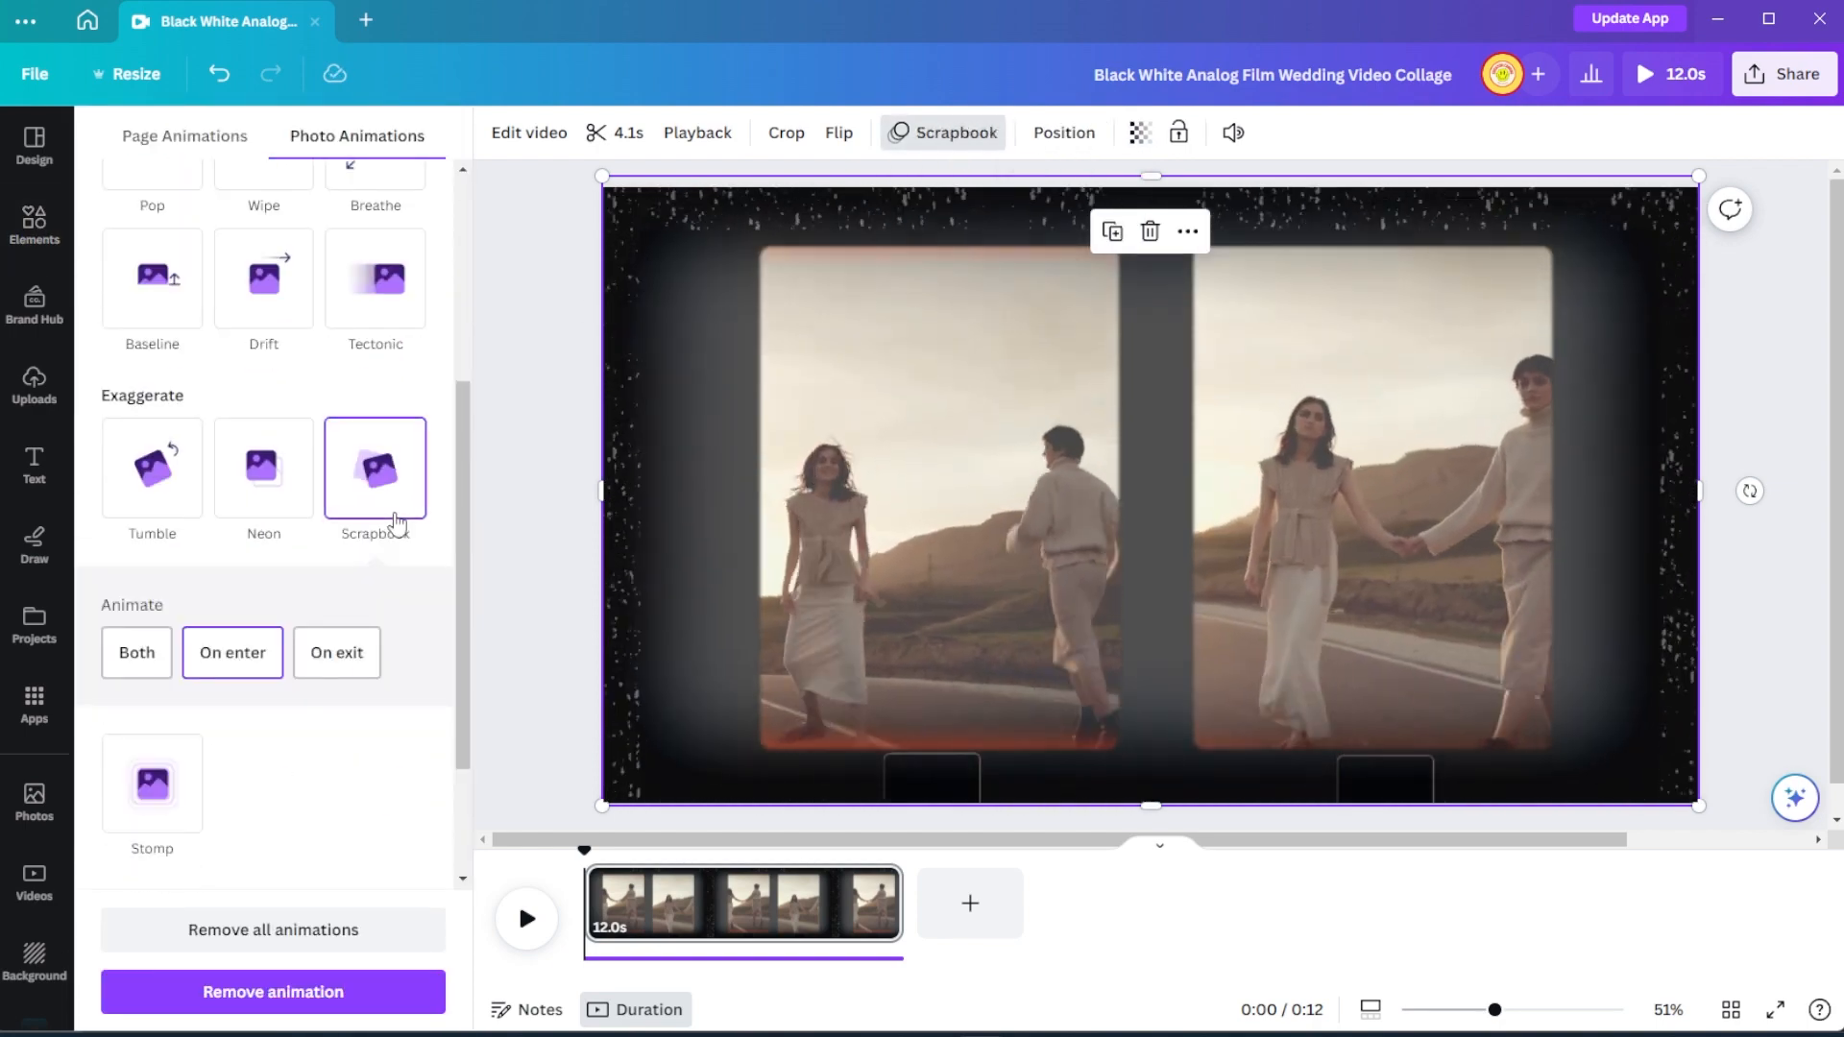
left_click(134, 651)
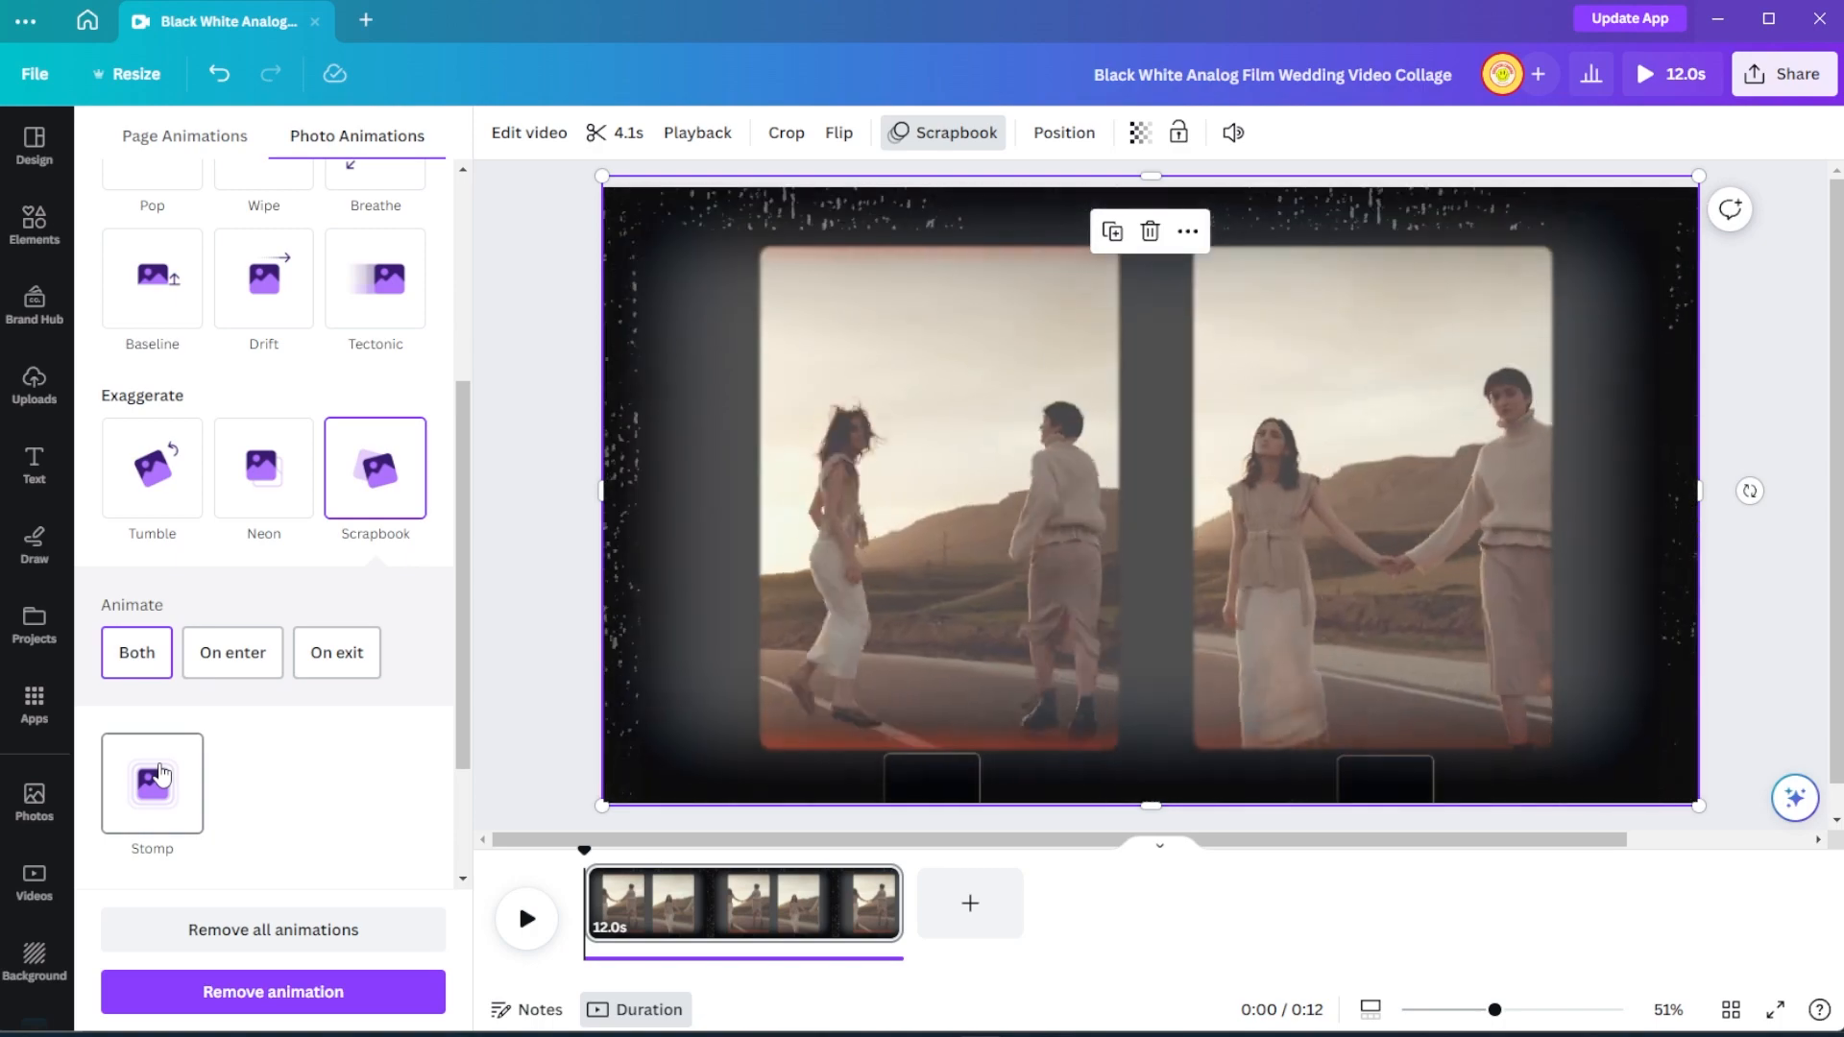
left_click(35, 225)
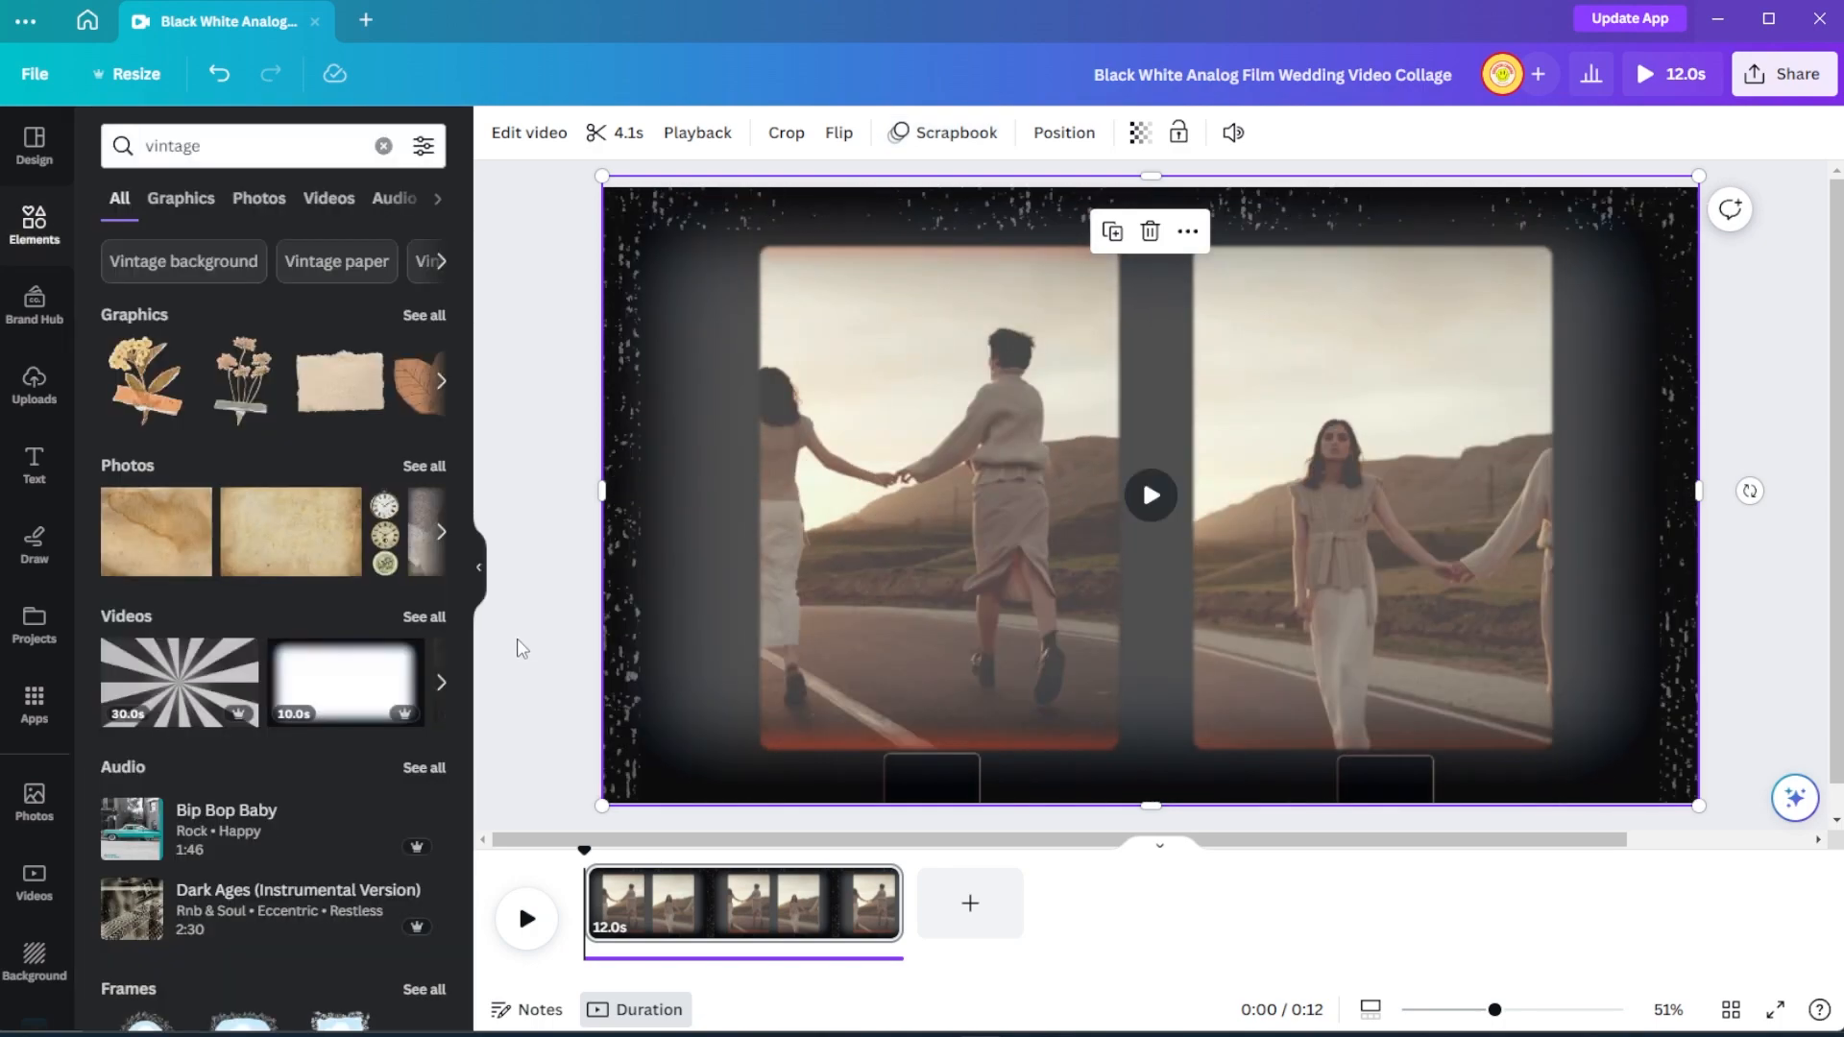
mouse_move(34, 384)
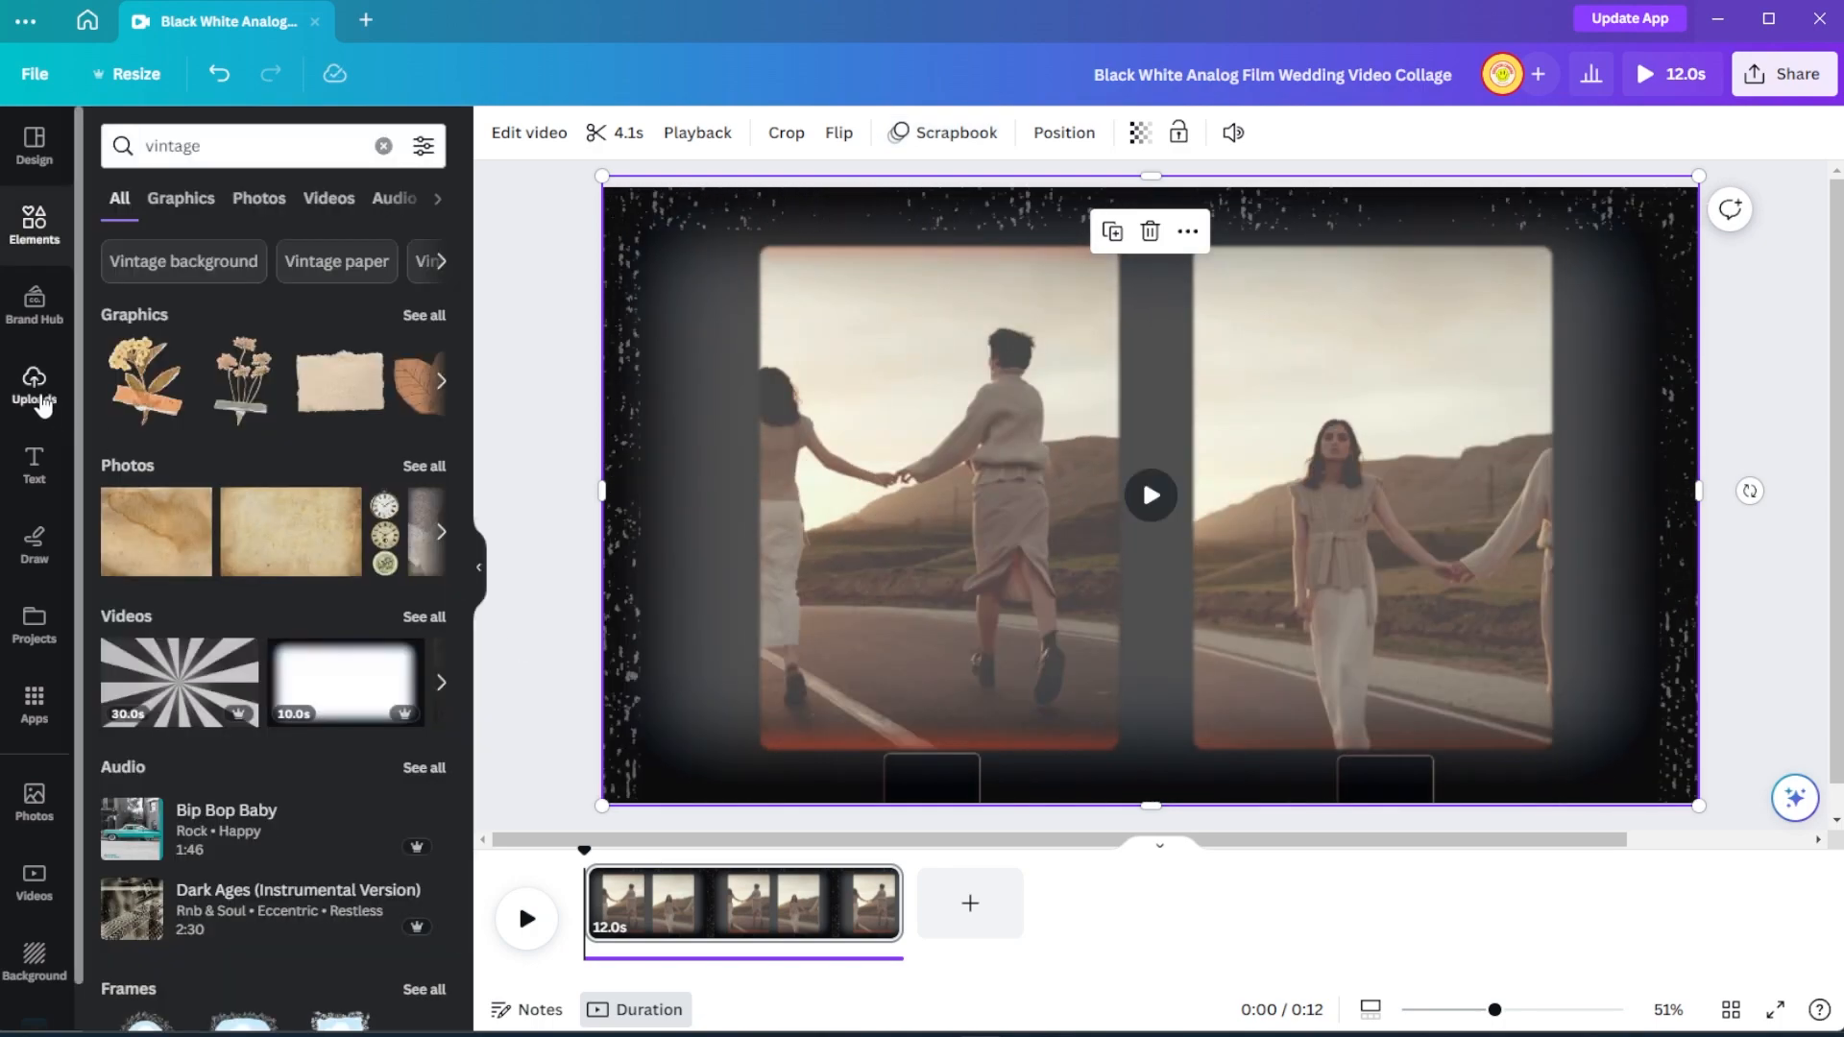
mouse_move(35, 383)
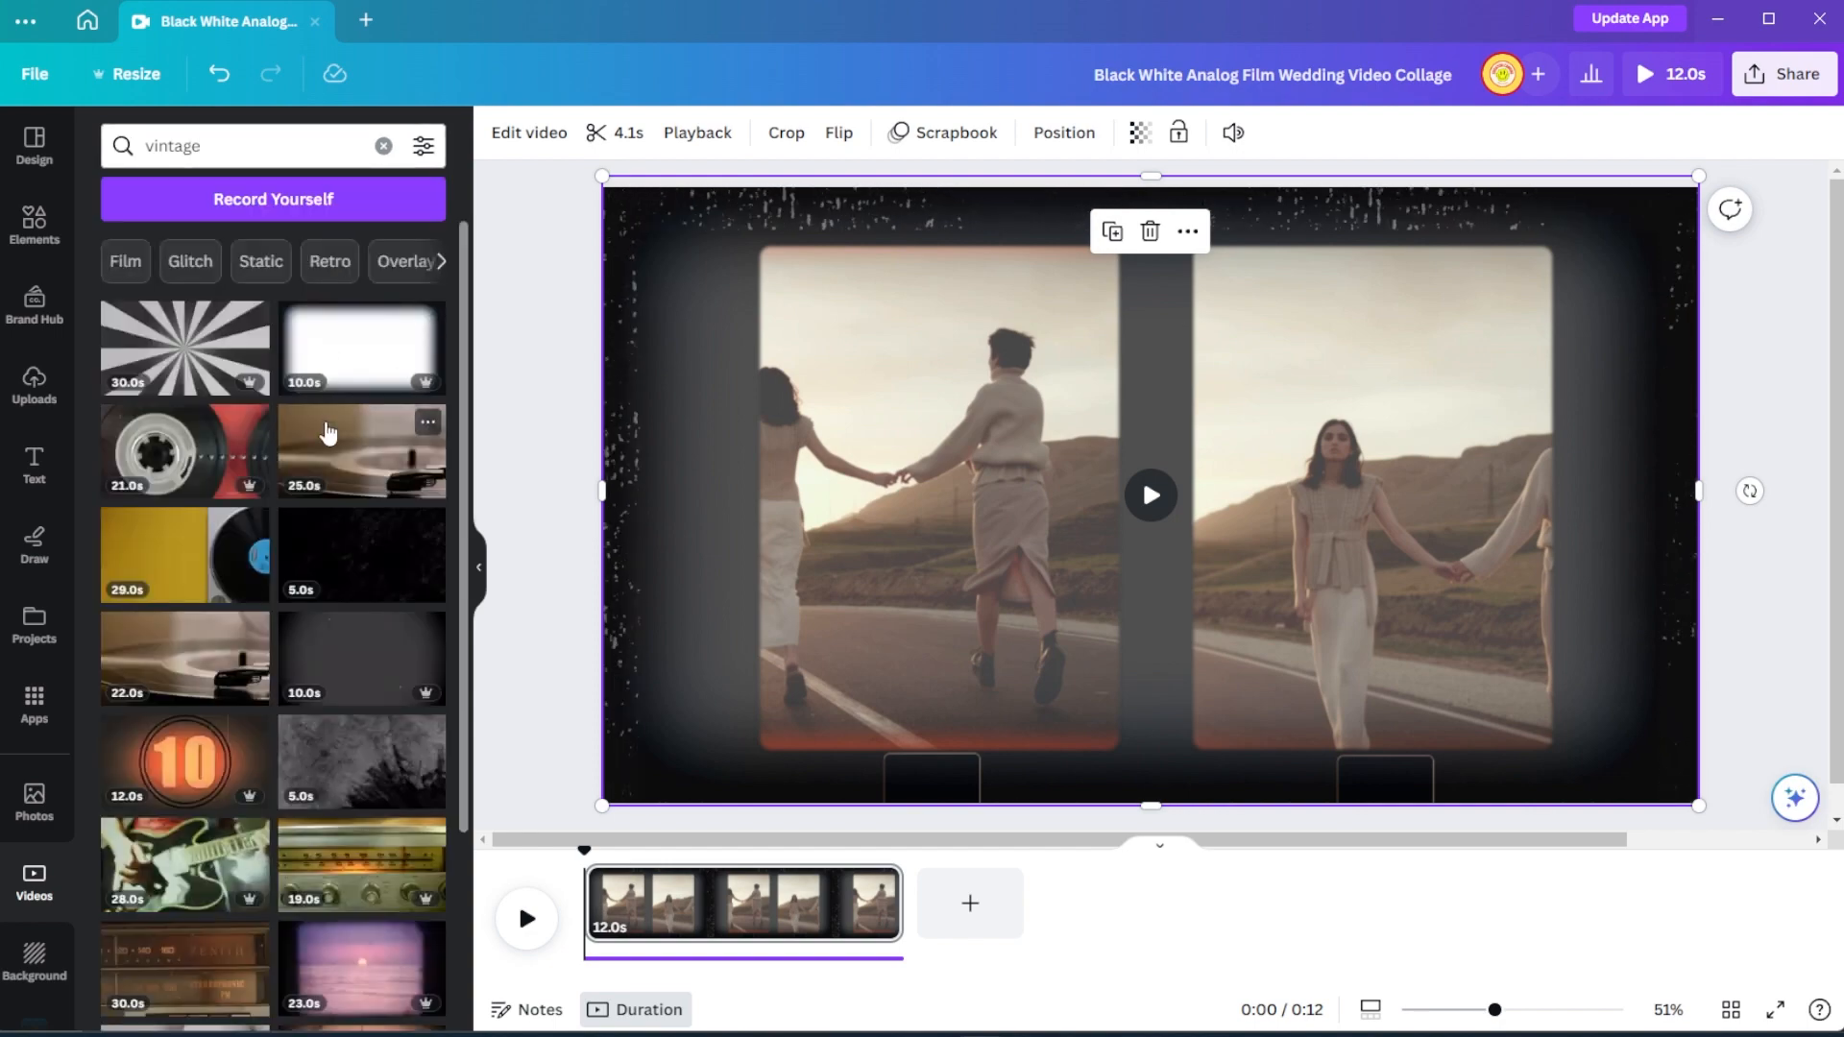
Scroll through the vintage stock video results and move to sharing the design.
scroll("down", 3)
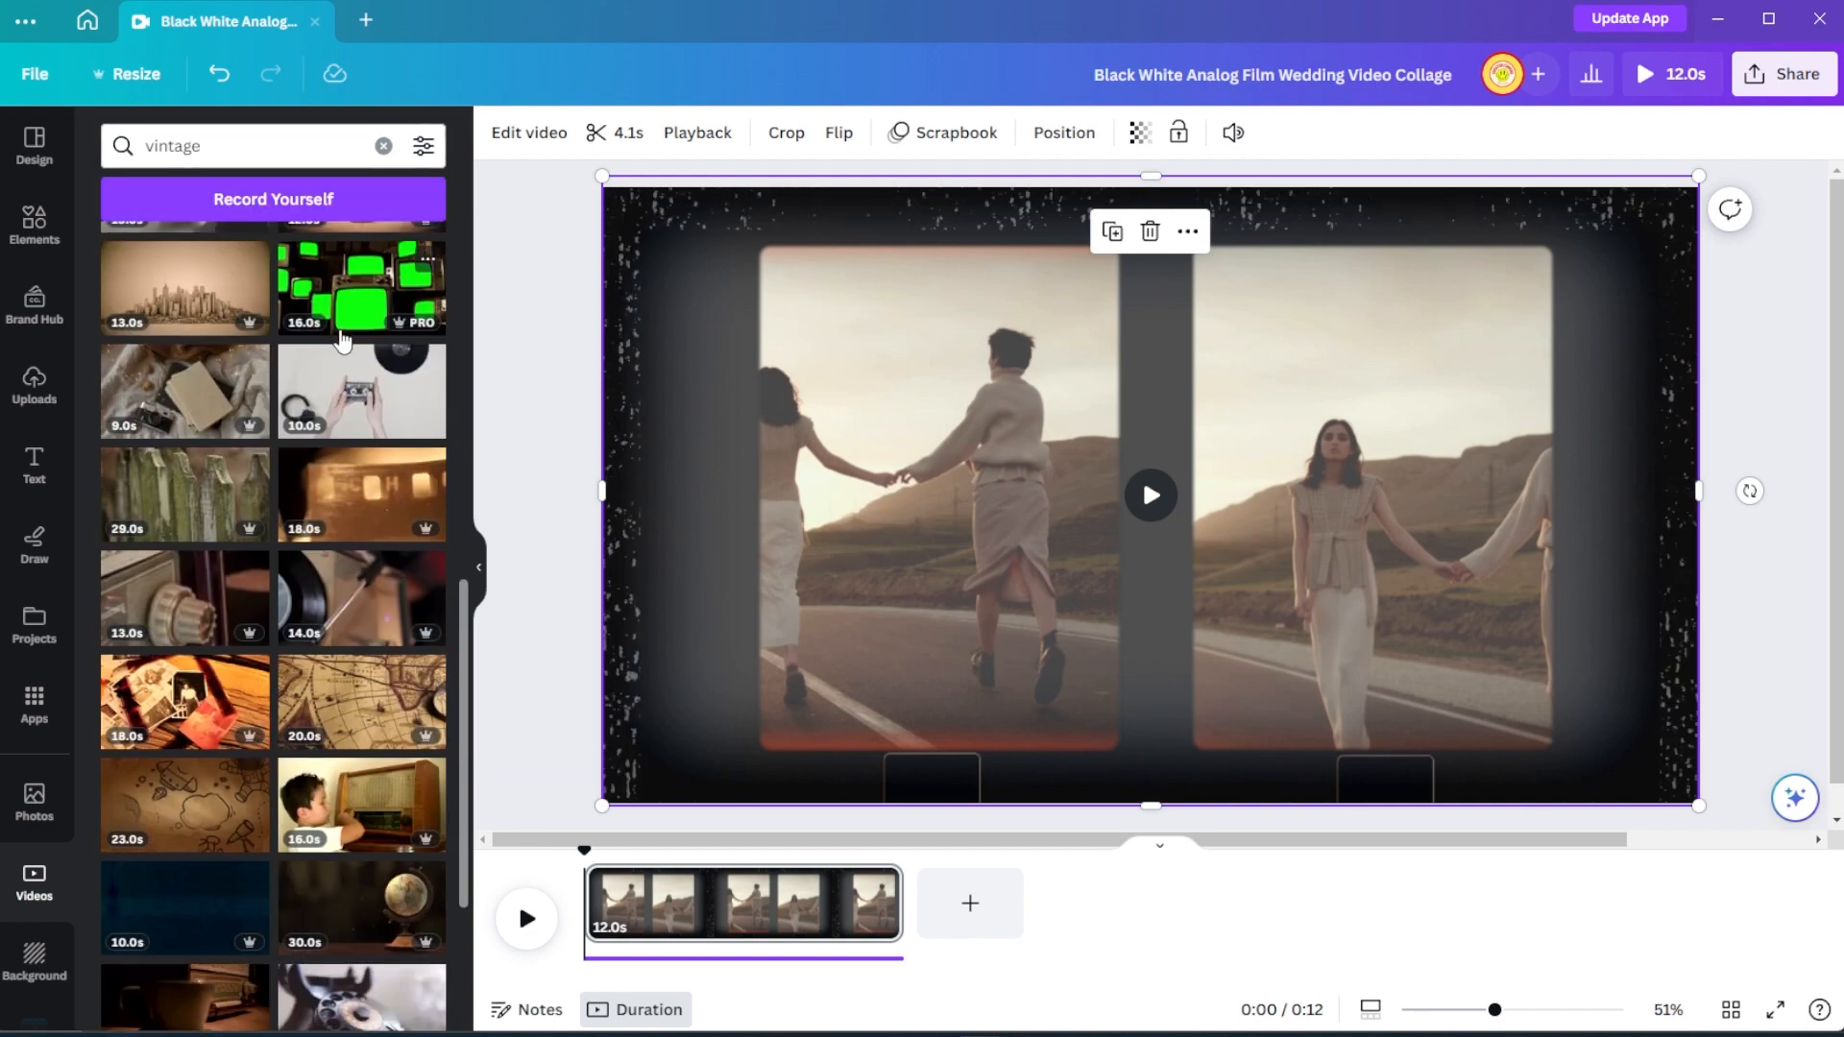
scroll("down", 3)
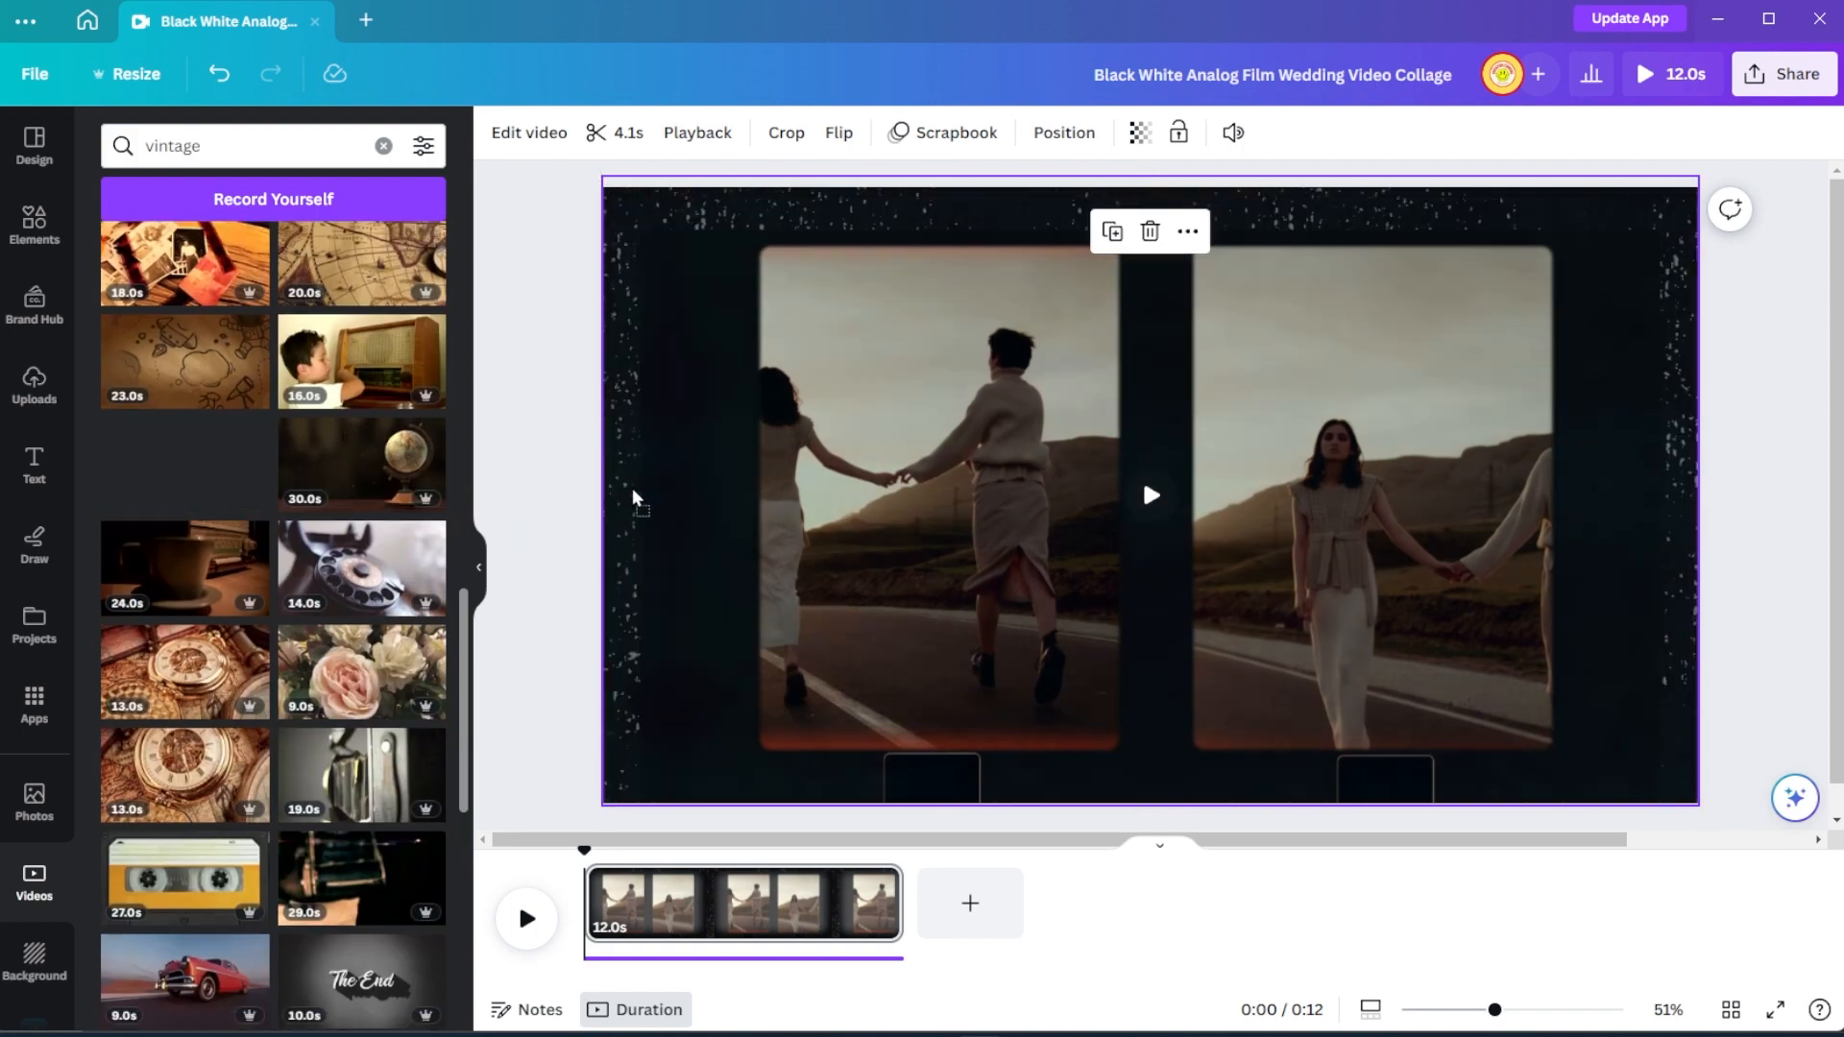
left_click(1785, 73)
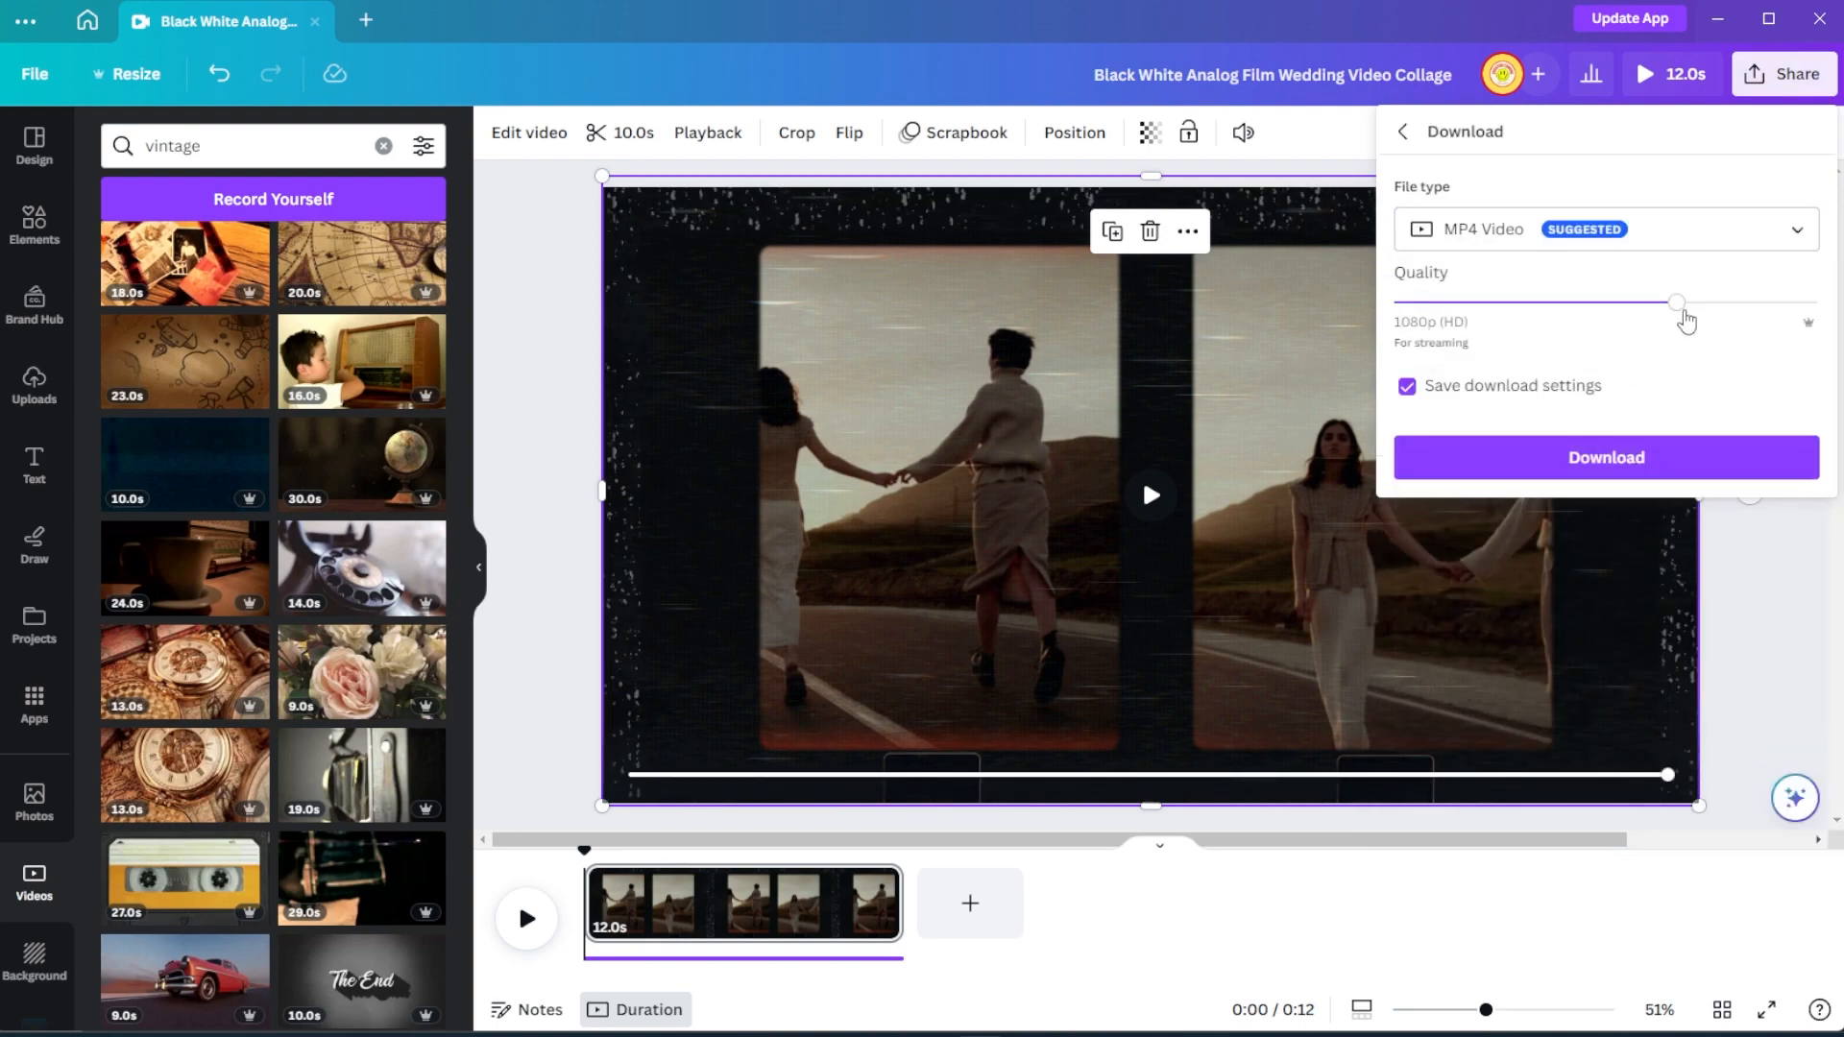
Raise the MP4 export quality to 4K (UHD).
left_click_drag(1679, 302, 1815, 302)
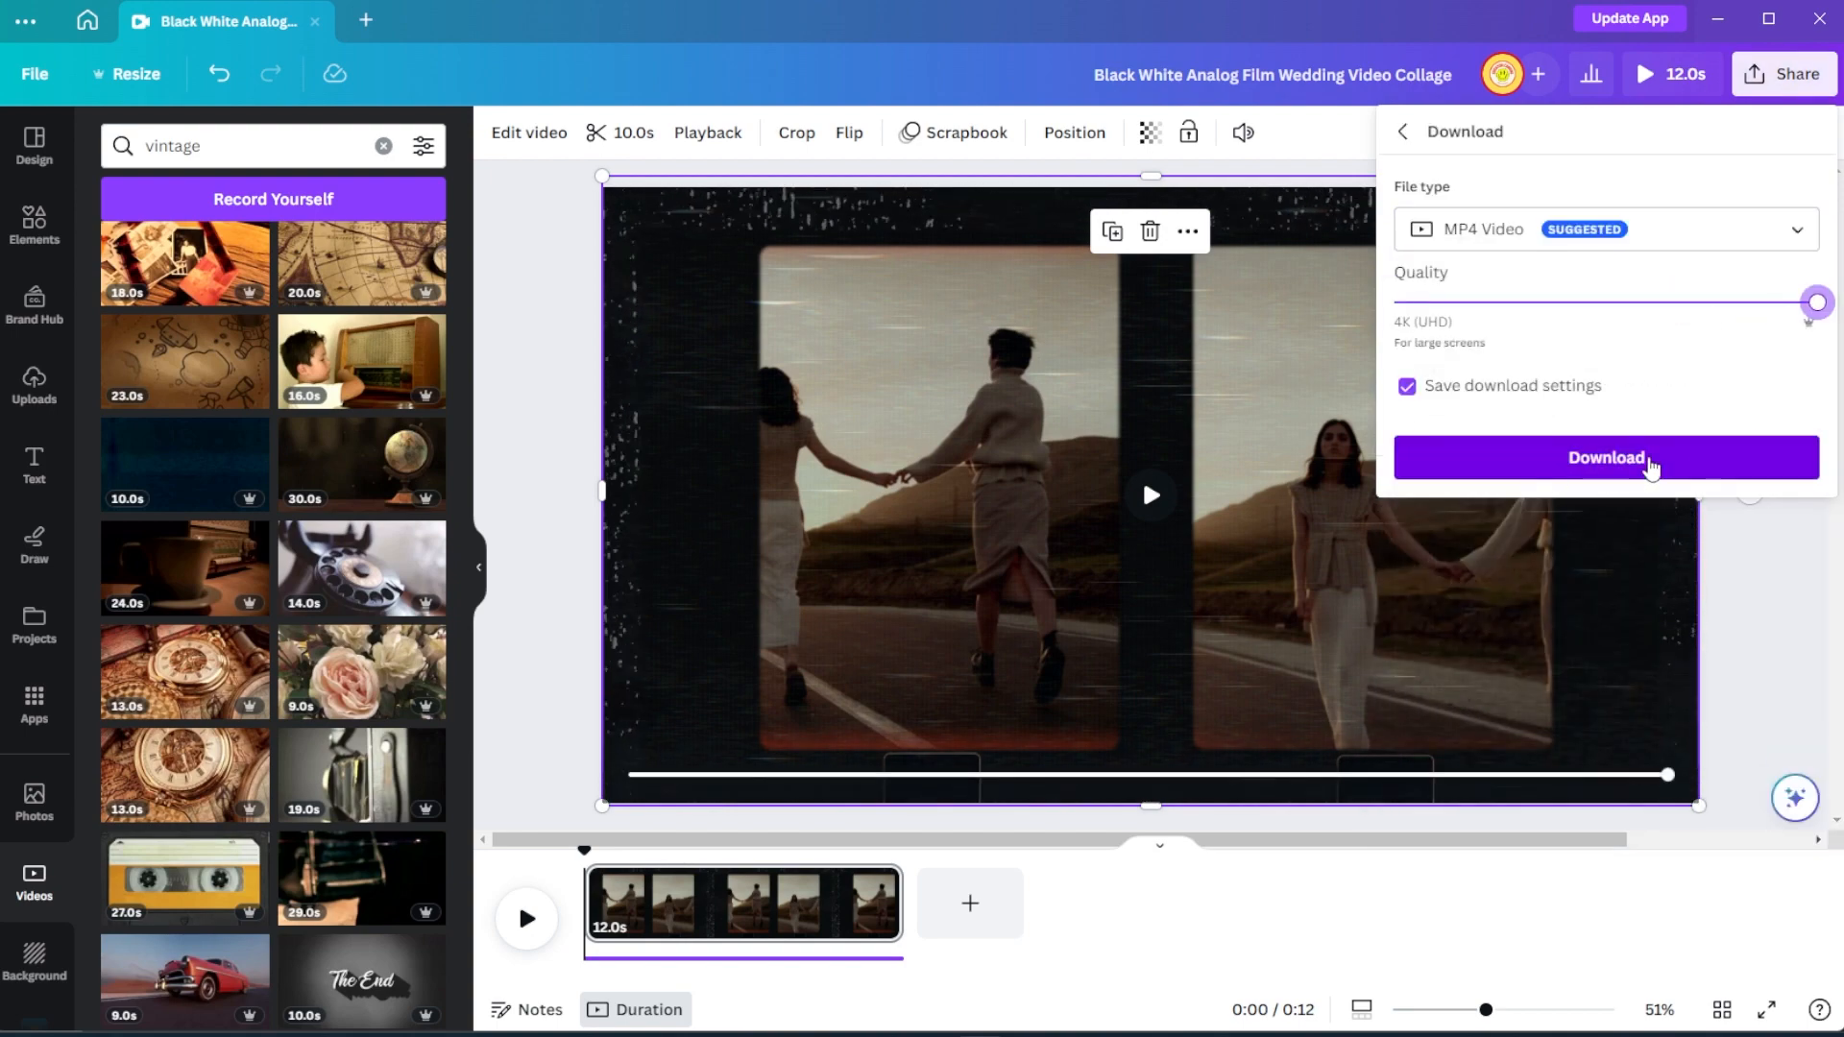